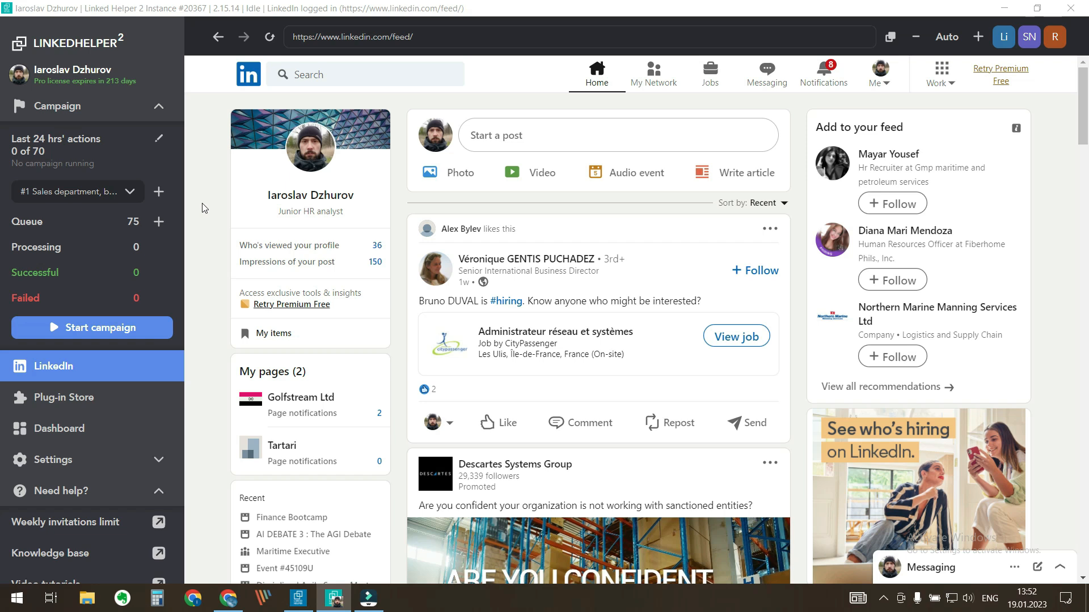
pyautogui.moveTo(46, 403)
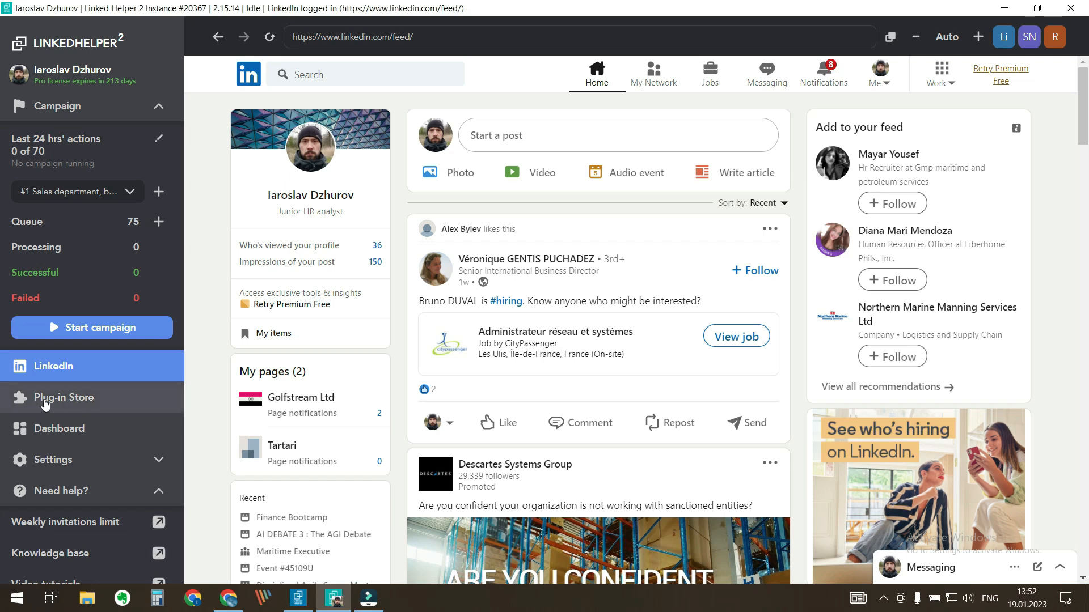
# Step: Install the Exclude list plug-in from the Plug-in Store's Campaigns section
pyautogui.click(62, 396)
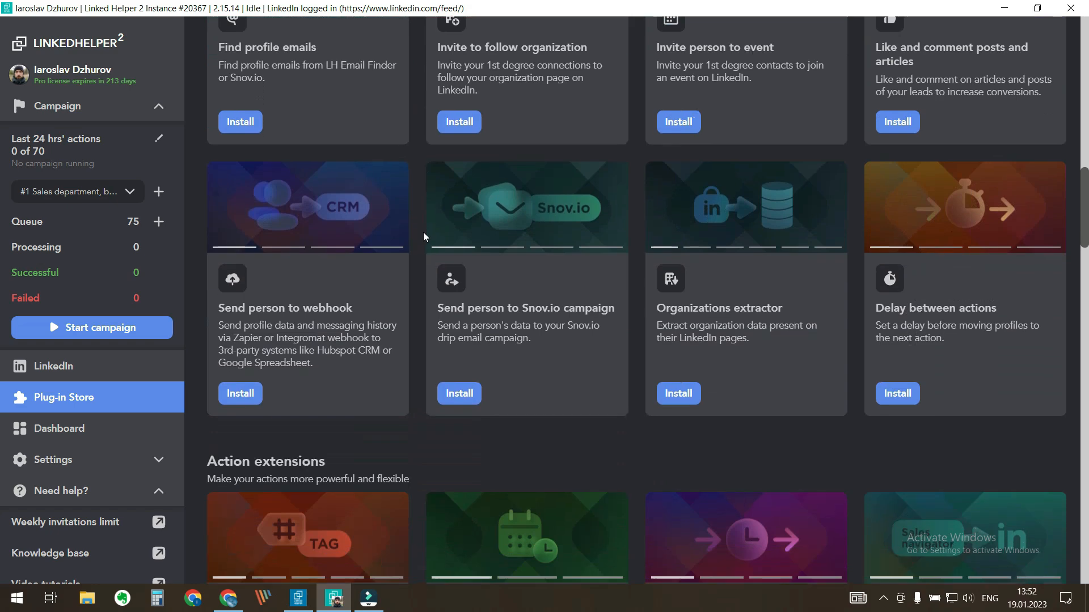
pyautogui.scroll(-3)
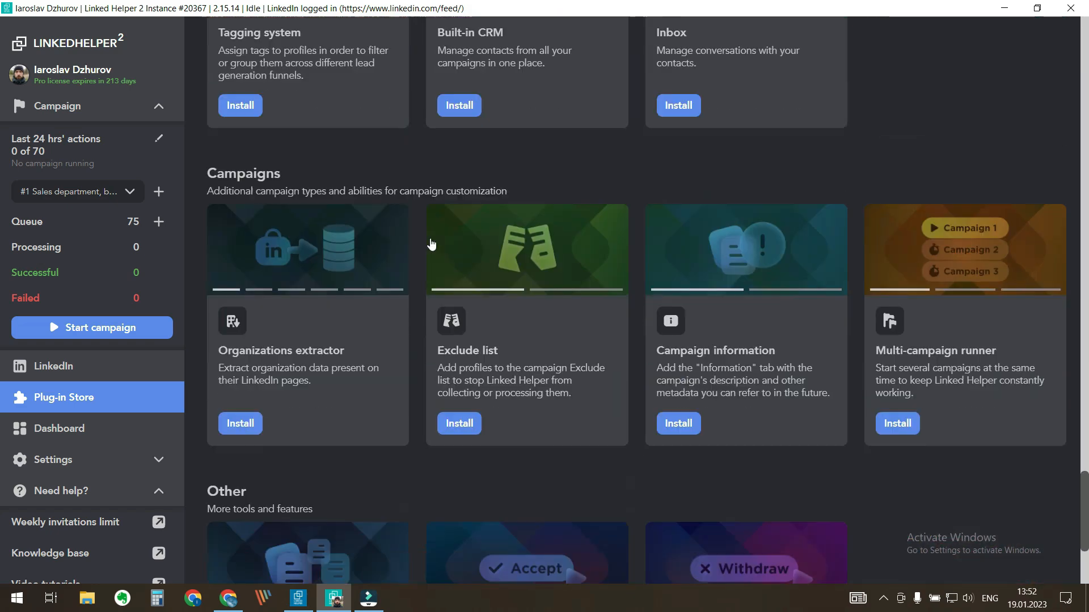
pyautogui.scroll(-3)
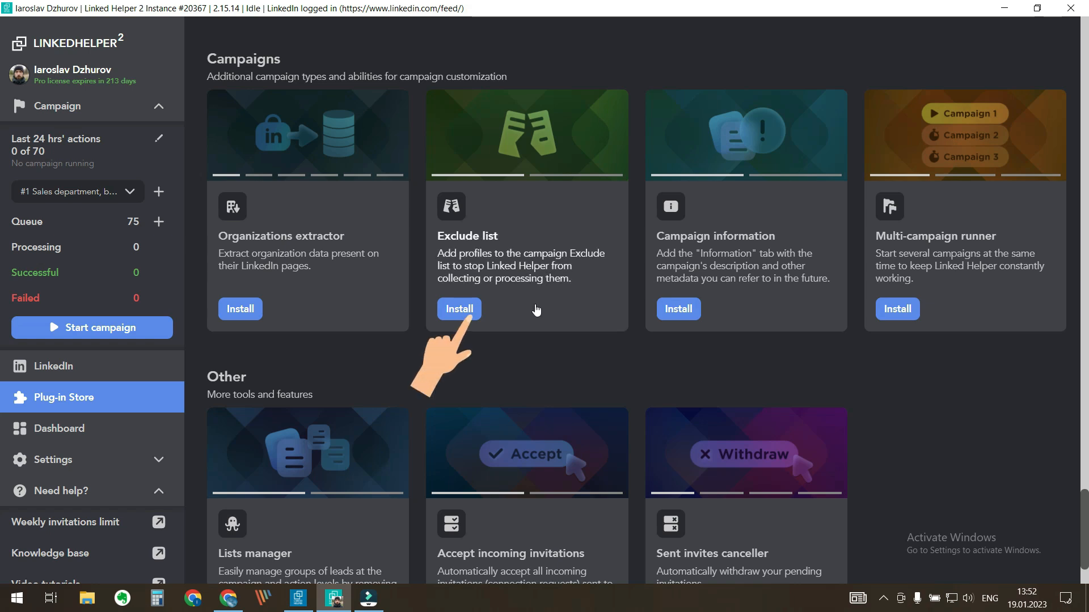
pyautogui.click(458, 309)
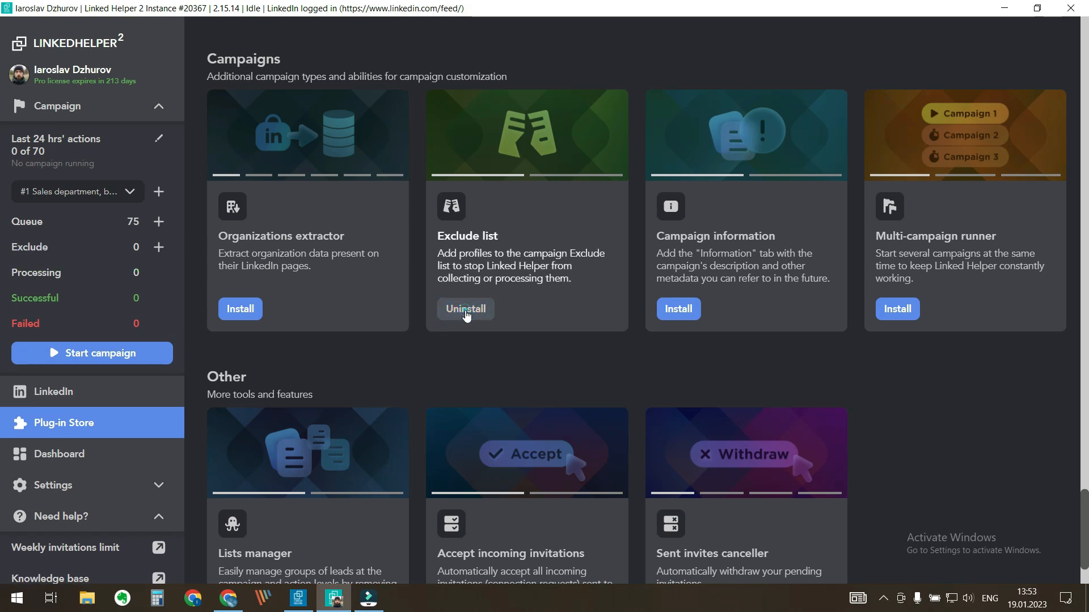
pyautogui.moveTo(384, 368)
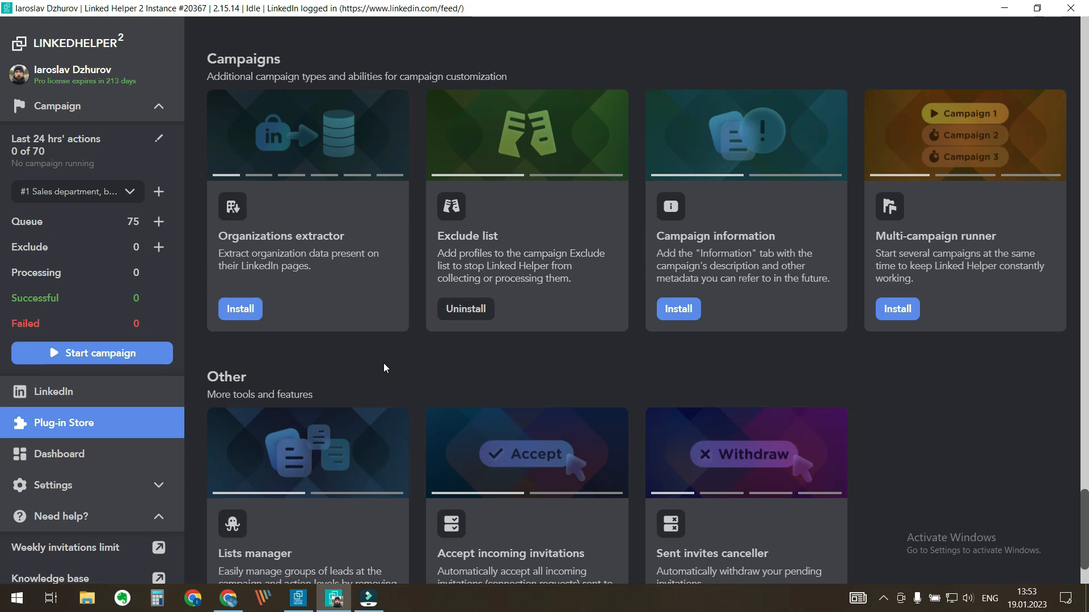
pyautogui.moveTo(91, 105)
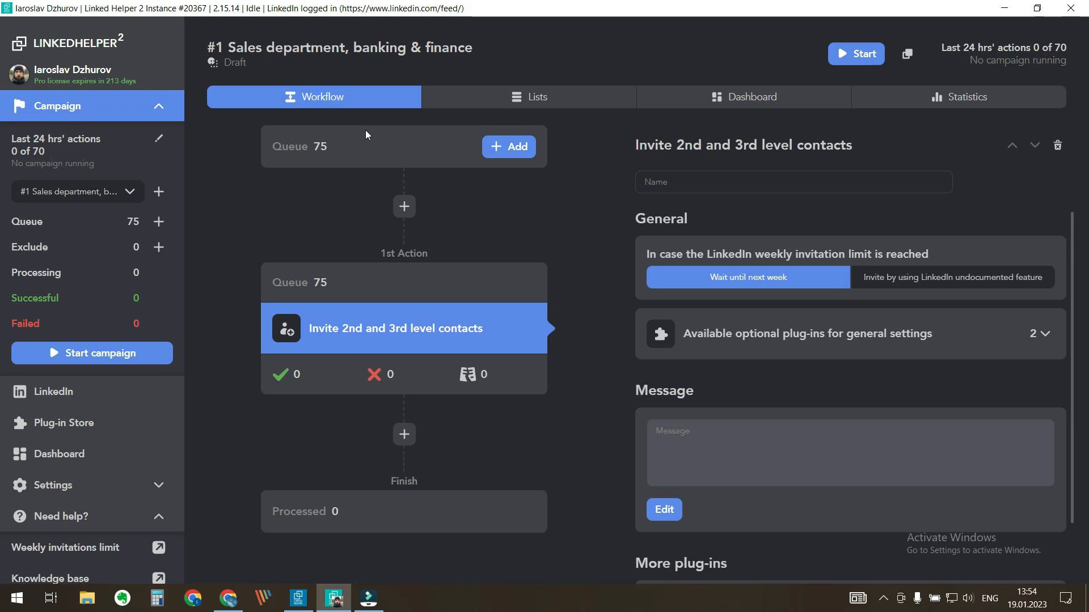
pyautogui.moveTo(342, 281)
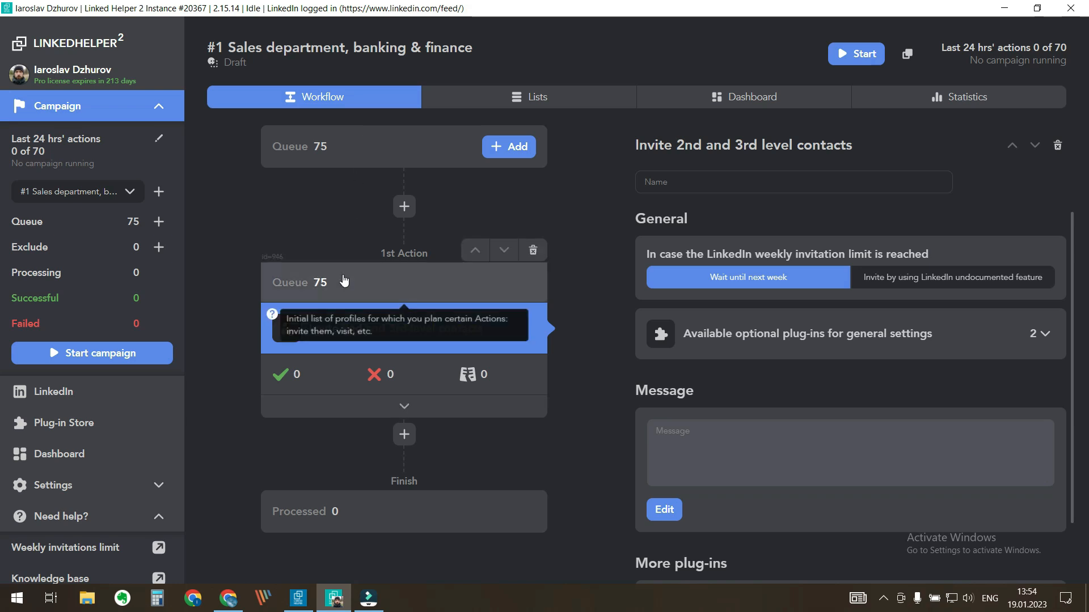
# Step: Open the 75-profile queue of the 'Invite 2nd and 3rd level contacts' action
pyautogui.click(297, 282)
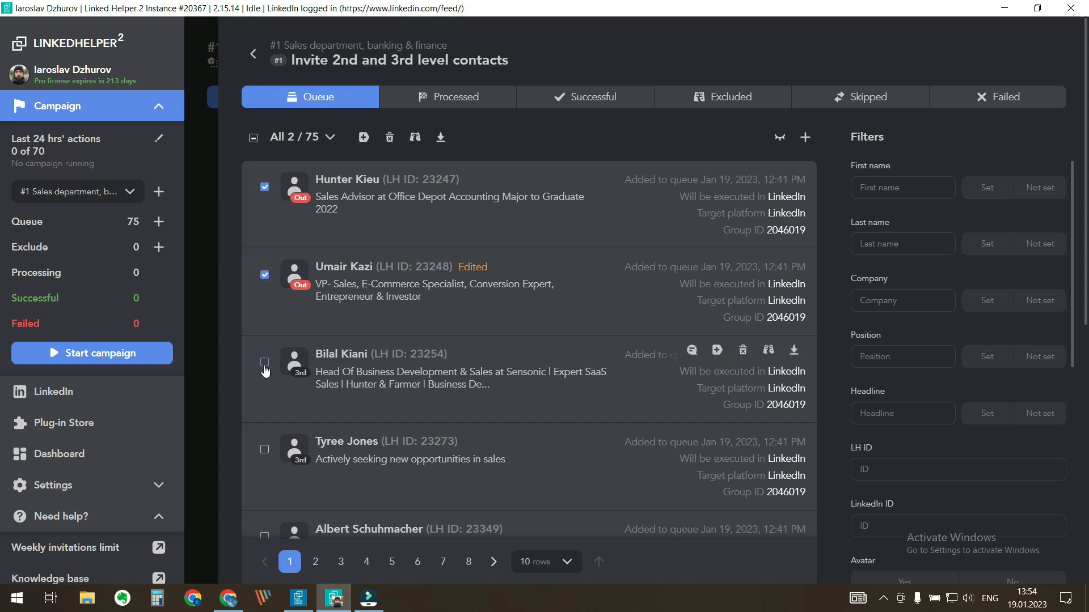
# Step: Deselect all, filter headlines by 'Strategist', and exclude the 9 matches, leaving 66 queued
pyautogui.click(263, 362)
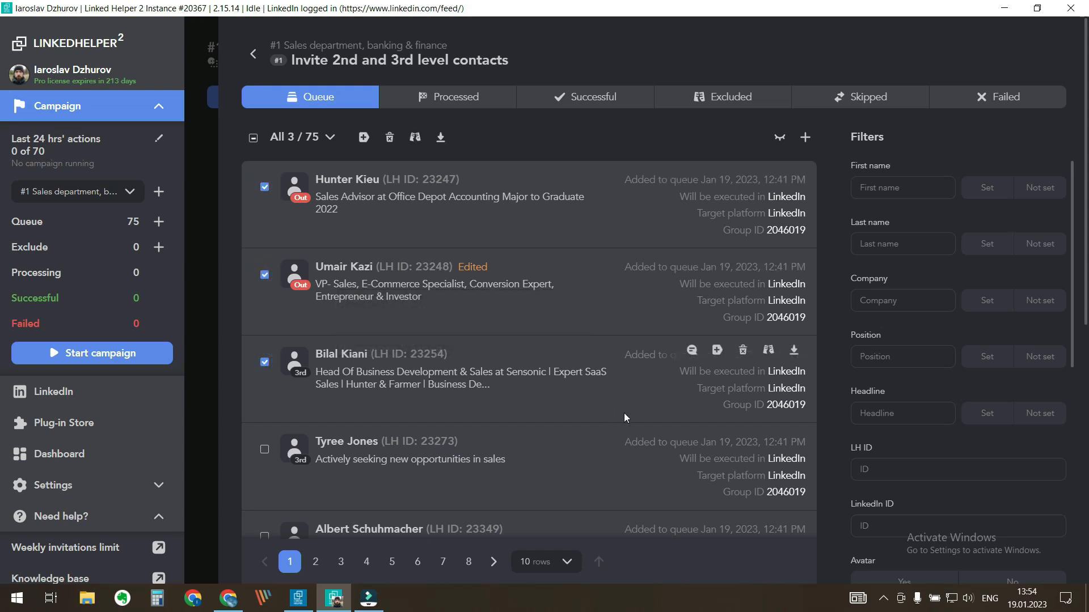
pyautogui.click(301, 137)
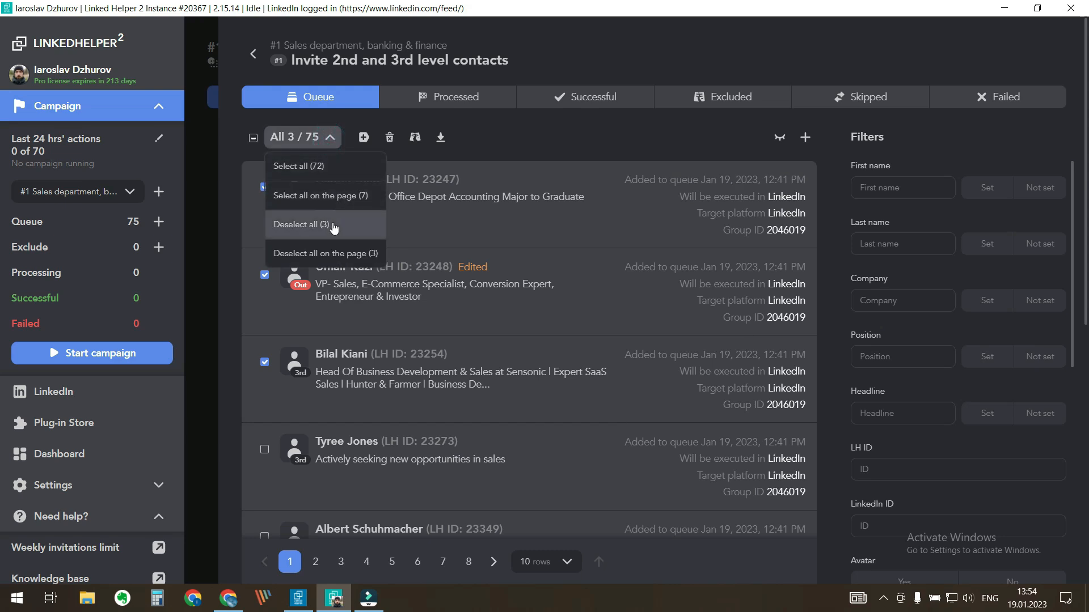
pyautogui.click(300, 224)
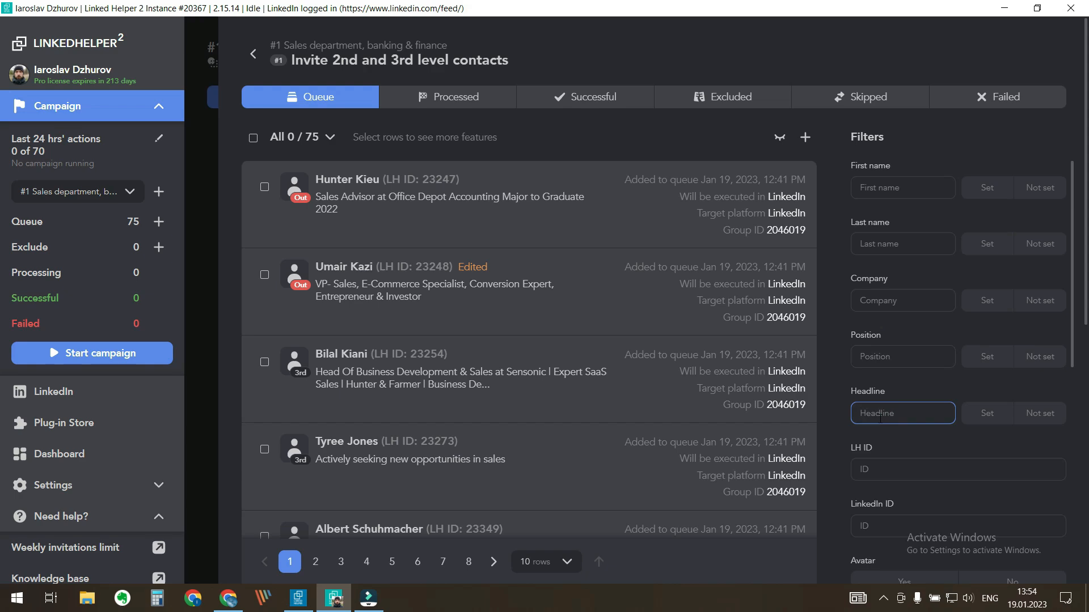
pyautogui.write('Strategist')
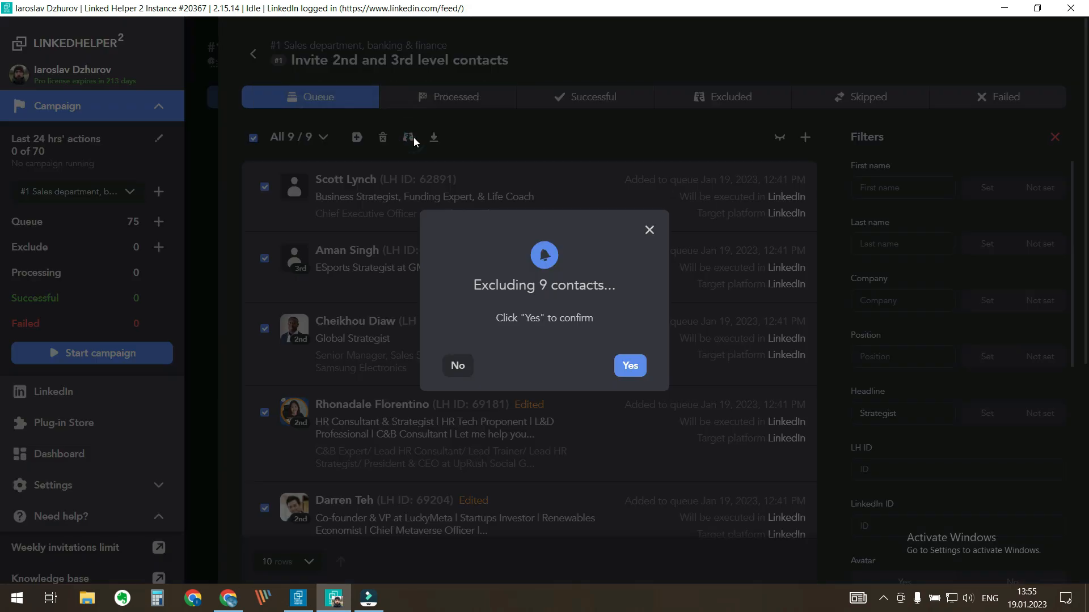
pyautogui.click(629, 366)
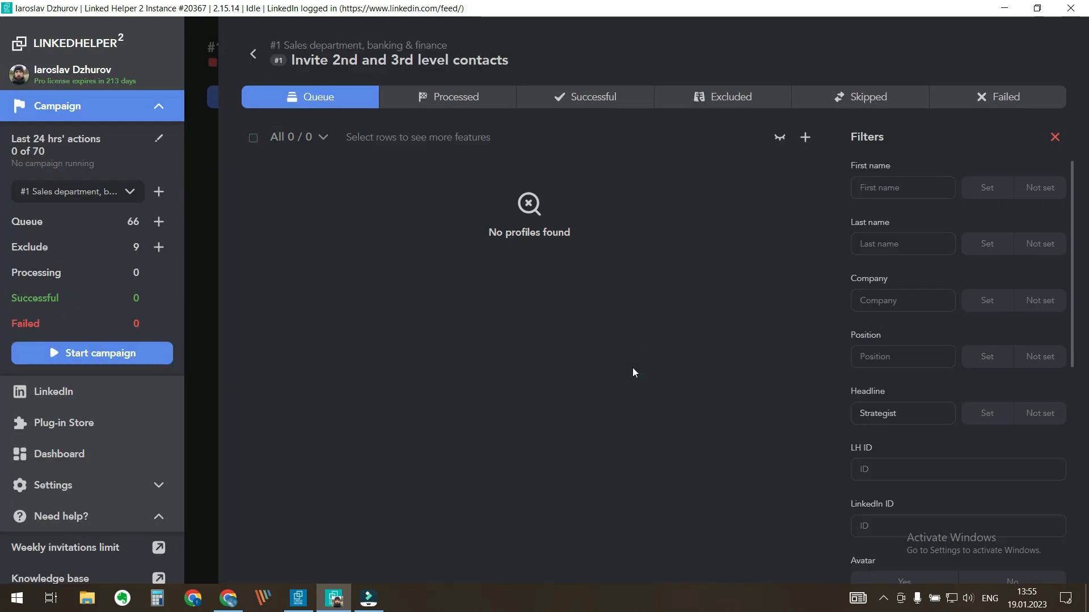
pyautogui.moveTo(254, 54)
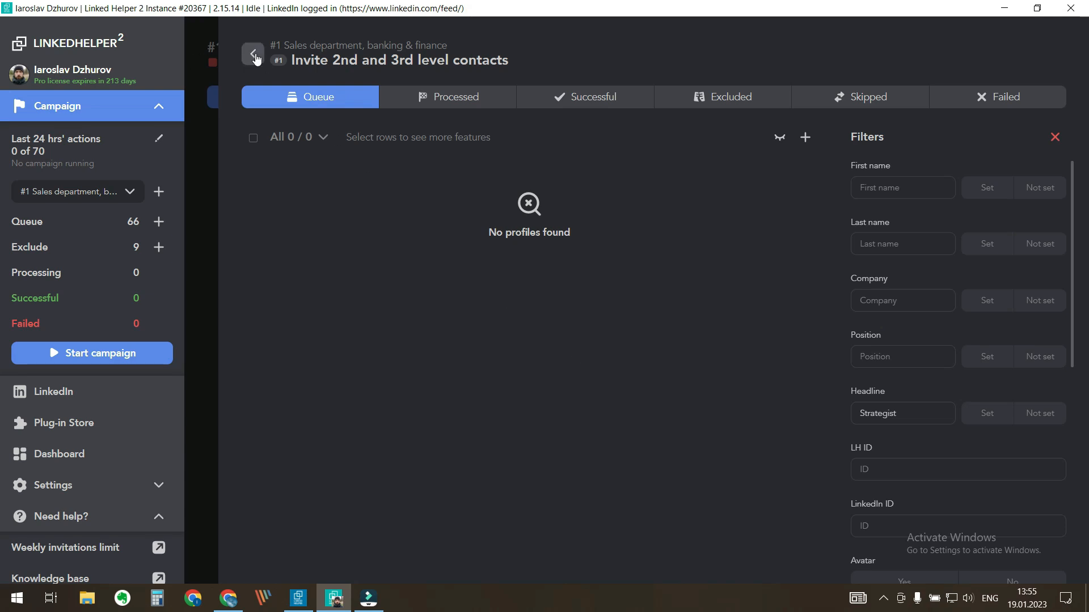
# Step: Return to the campaign overview and browse its exclude list of 9 profiles
pyautogui.click(254, 54)
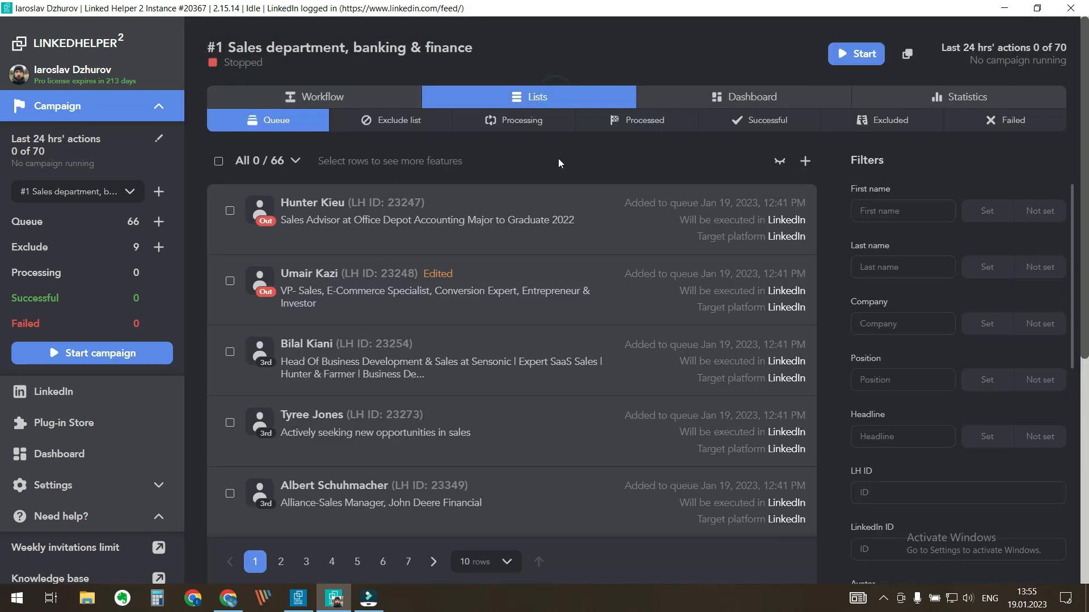
pyautogui.click(391, 120)
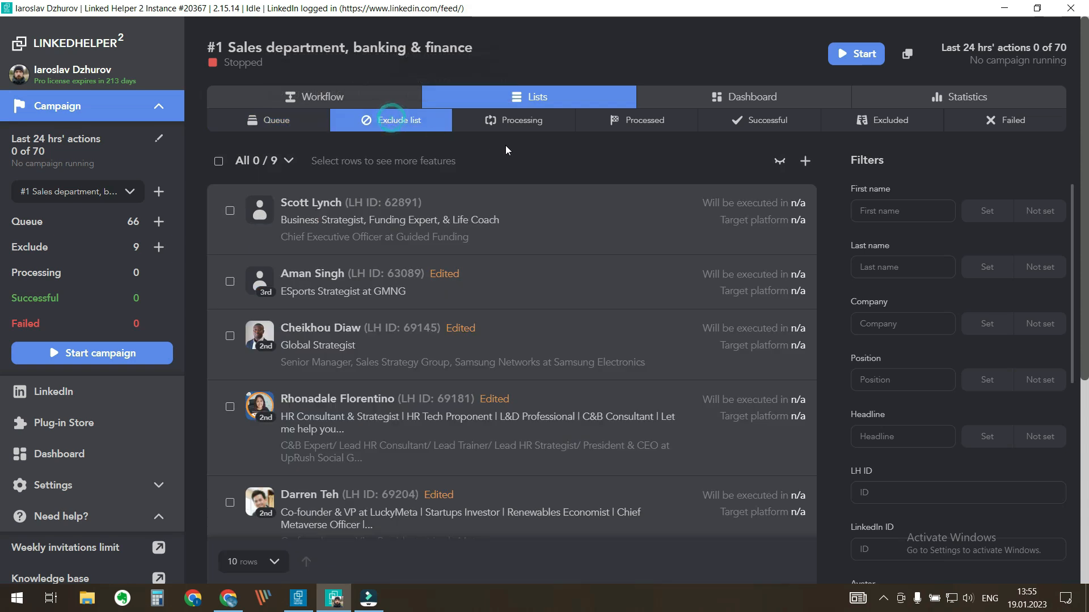
pyautogui.moveTo(541, 157)
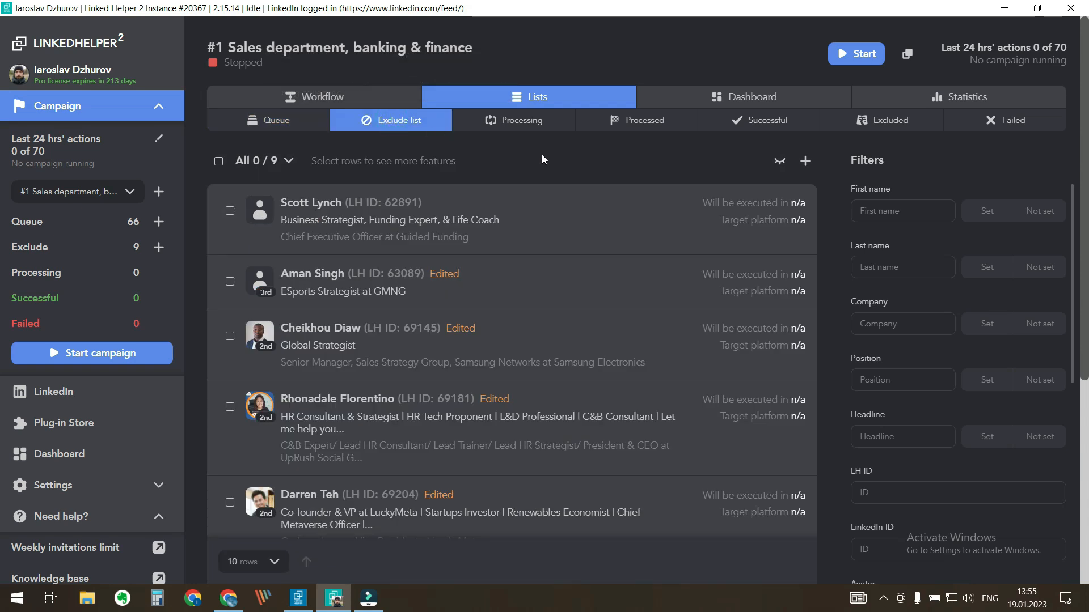
pyautogui.scroll(-3)
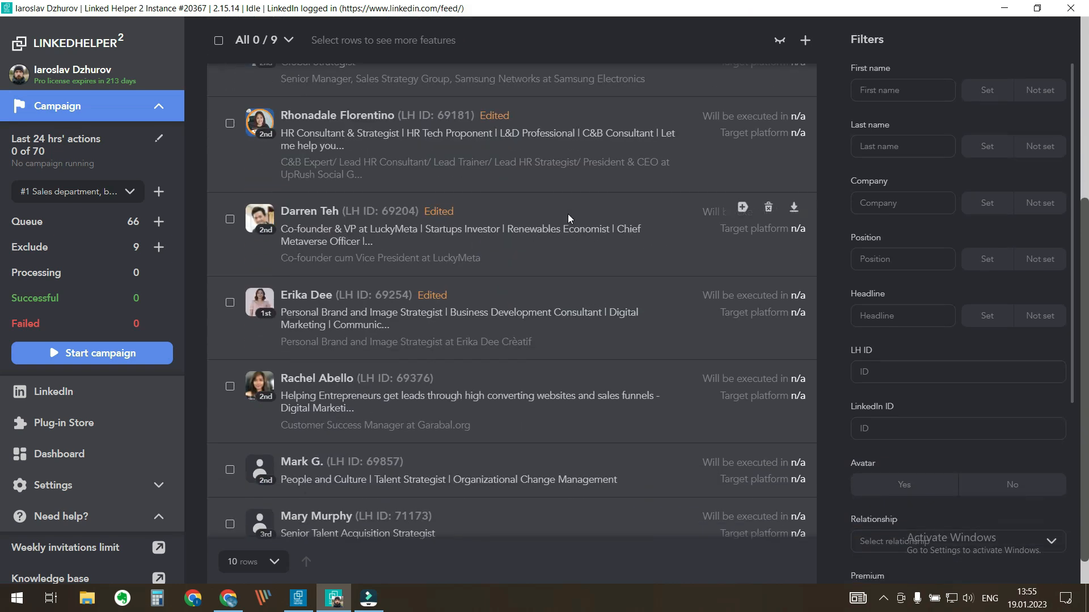
pyautogui.scroll(3)
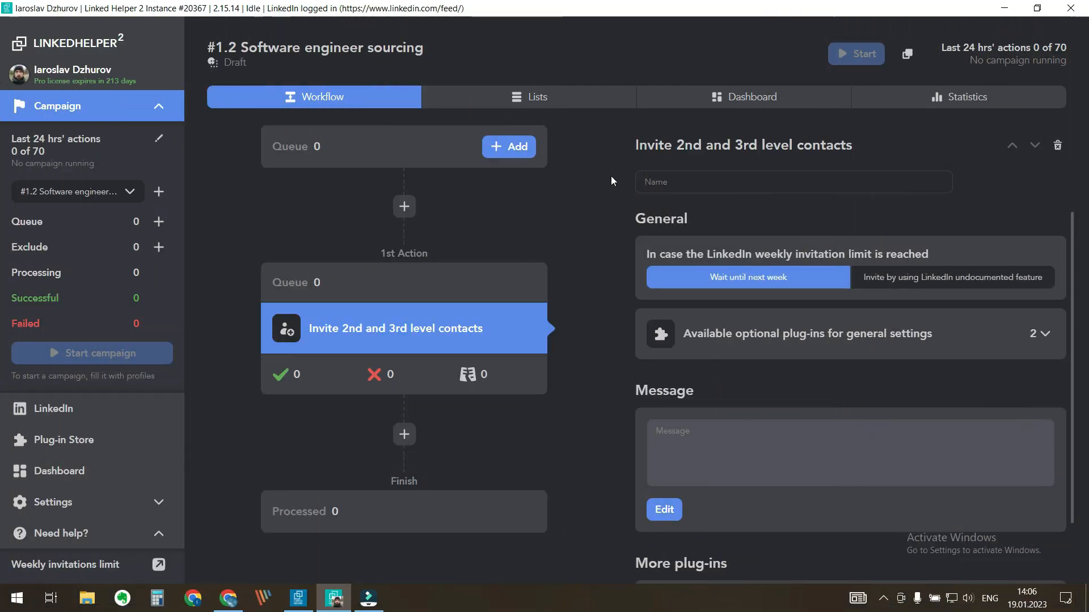
# Step: Open Software engineer sourcing's empty exclude list and start adding profiles
pyautogui.click(535, 97)
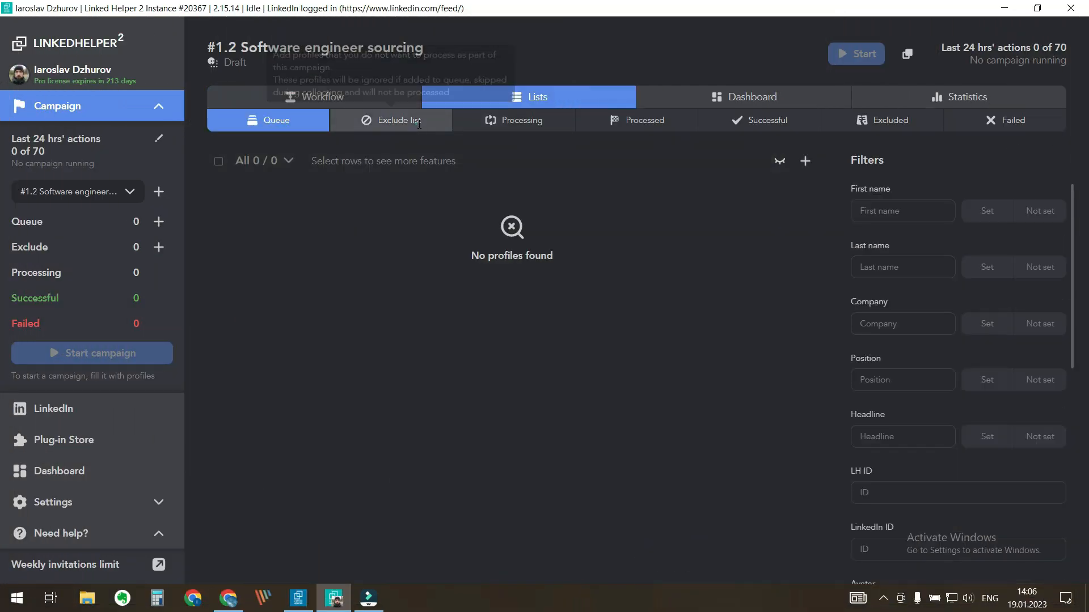
pyautogui.click(390, 120)
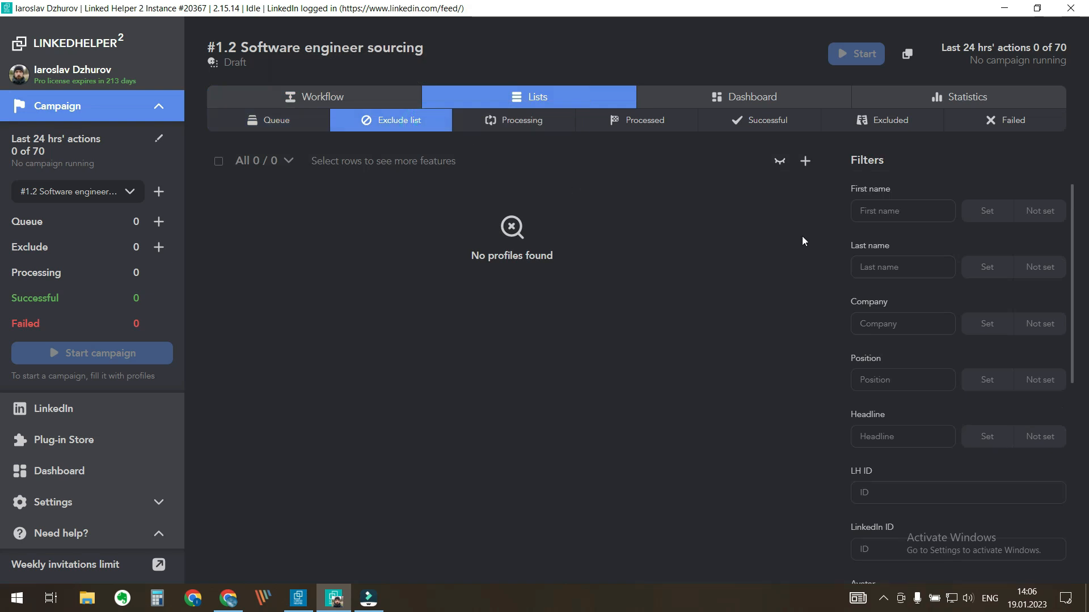
pyautogui.moveTo(805, 161)
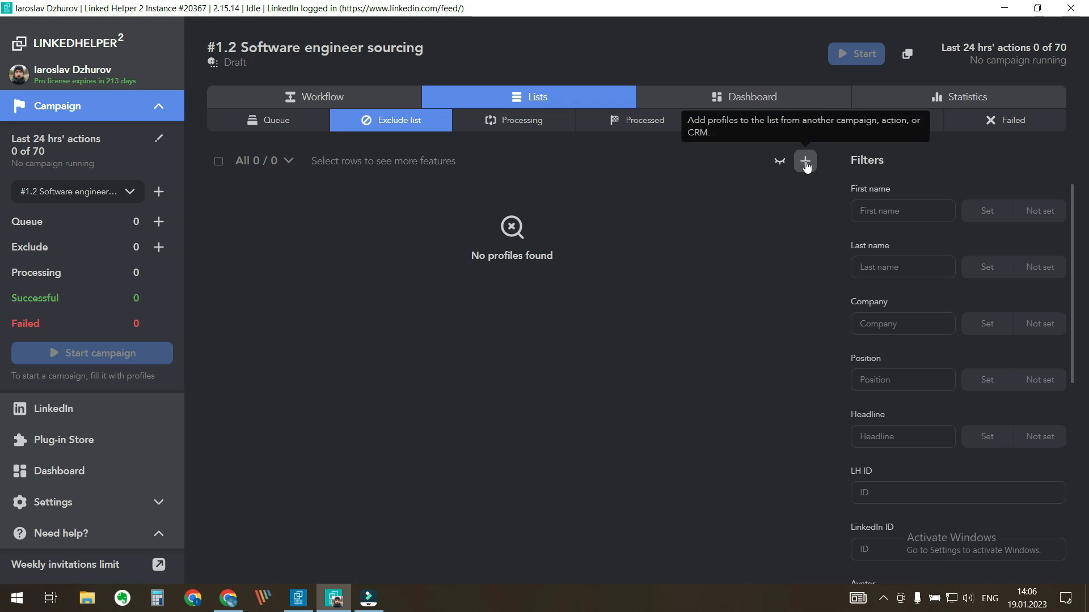
pyautogui.click(805, 161)
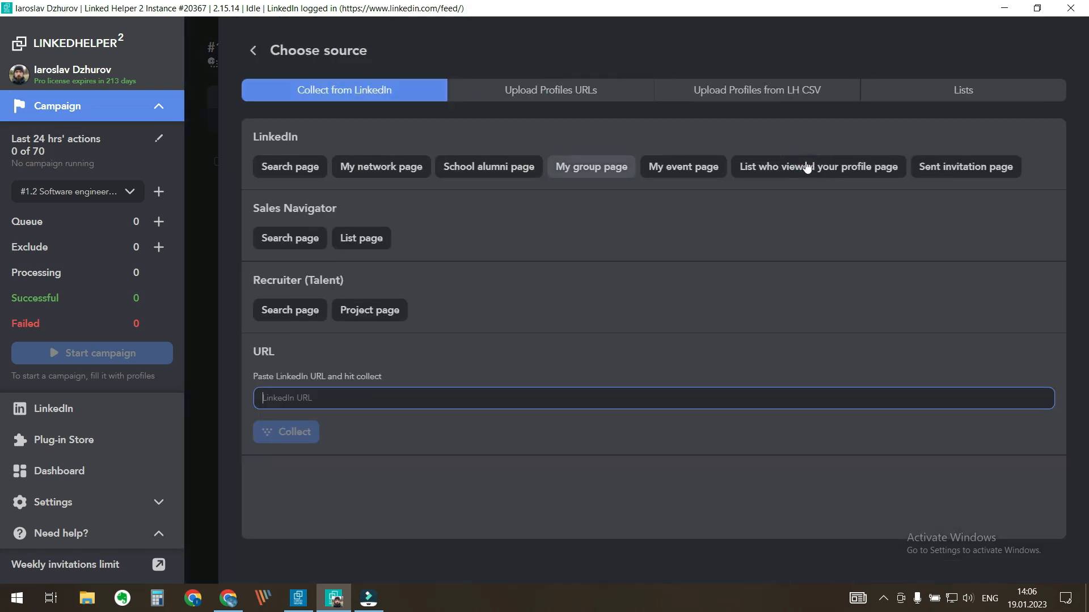
pyautogui.moveTo(768, 147)
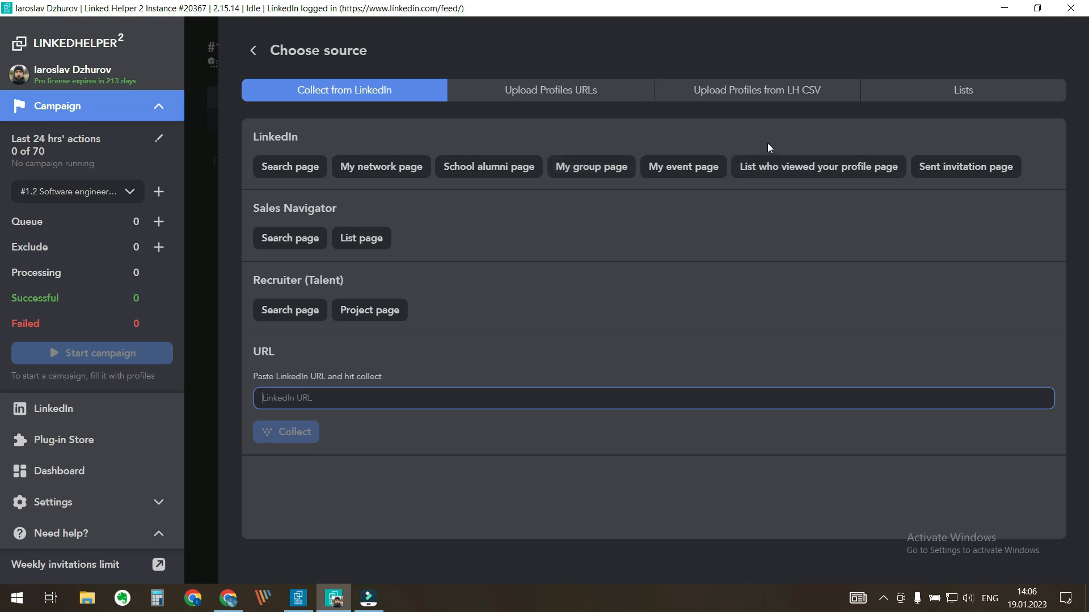
pyautogui.moveTo(551, 90)
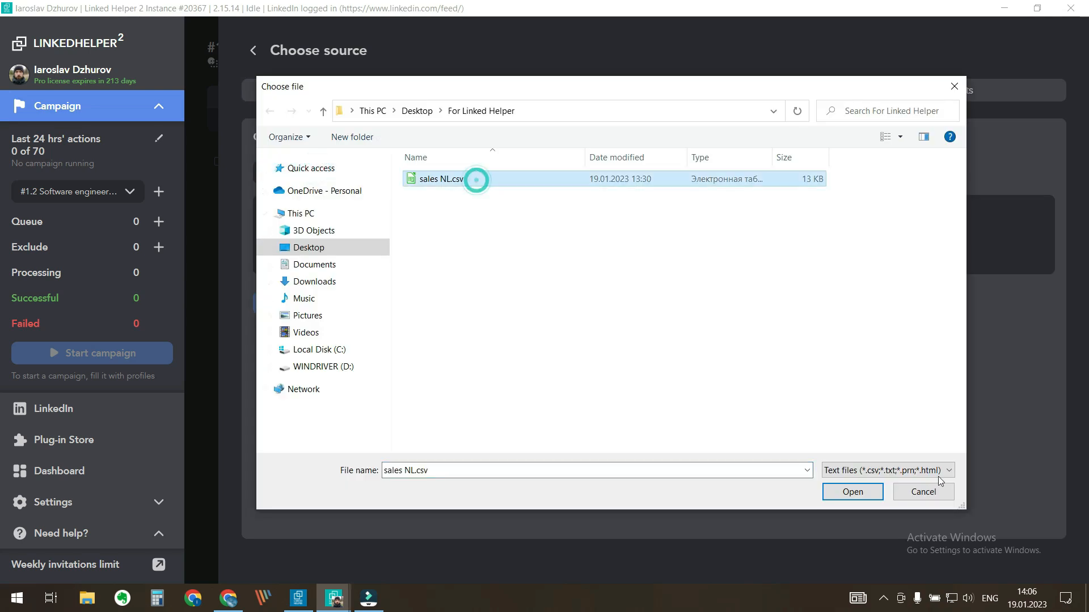
# Step: Import 7 URLs from sales NL.csv and add another campaign's list, reaching 17 excluded
pyautogui.click(851, 491)
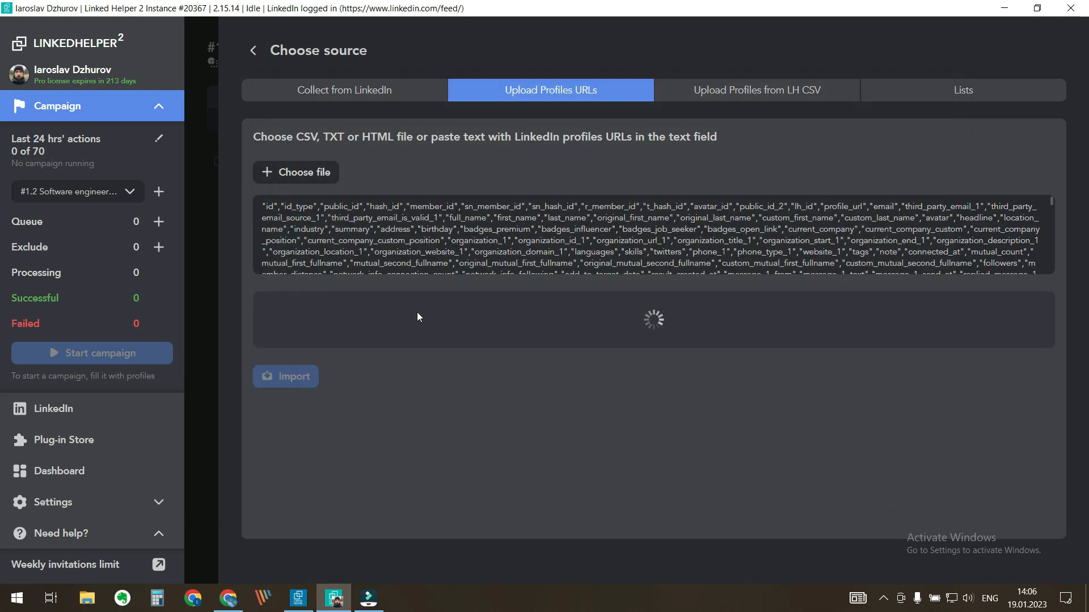
pyautogui.click(286, 376)
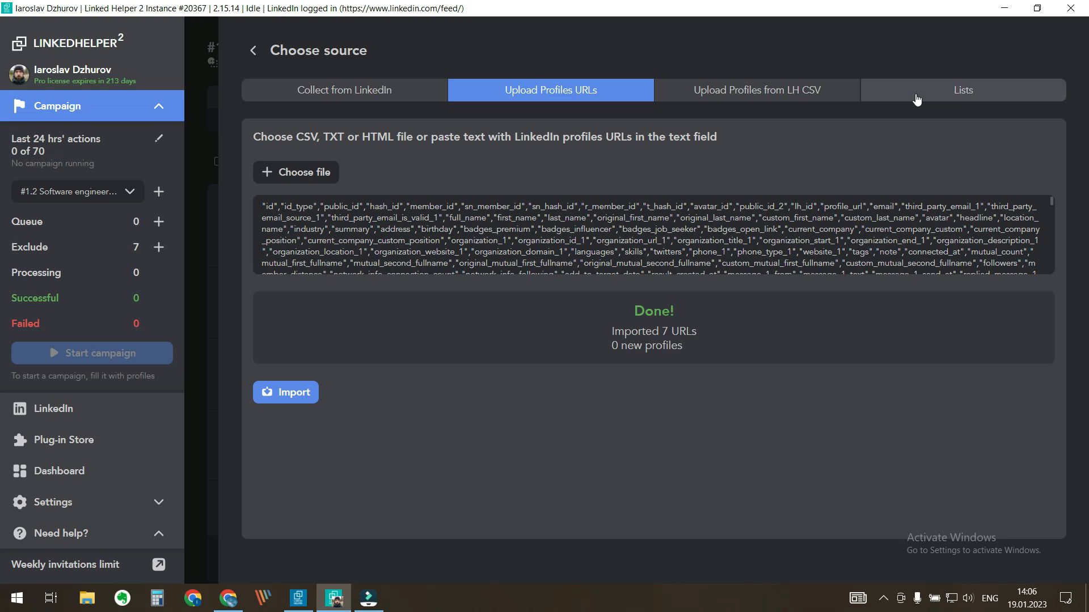
pyautogui.click(962, 90)
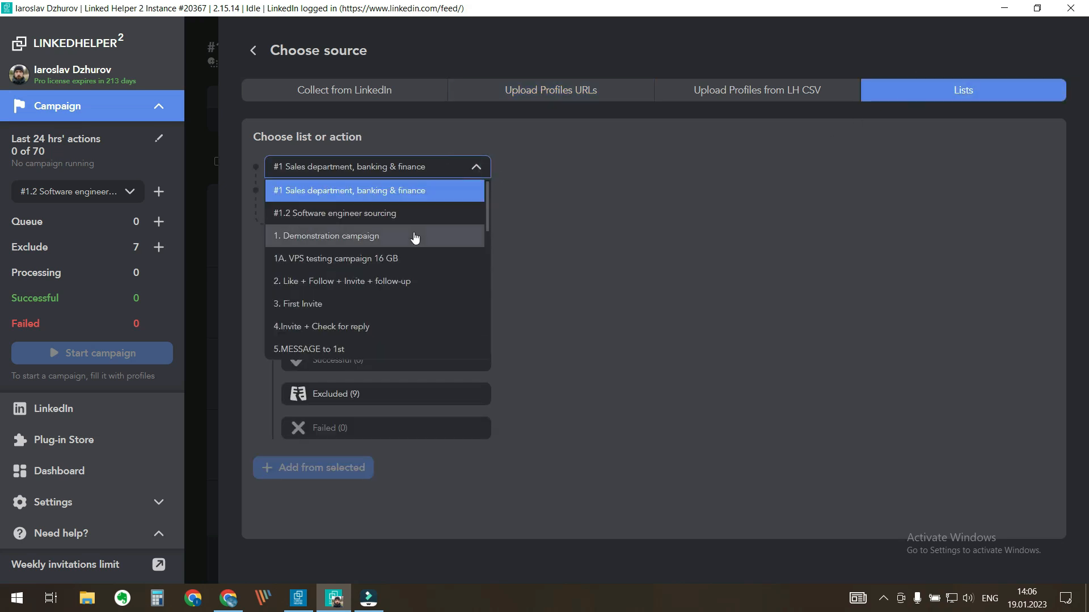
pyautogui.click(343, 90)
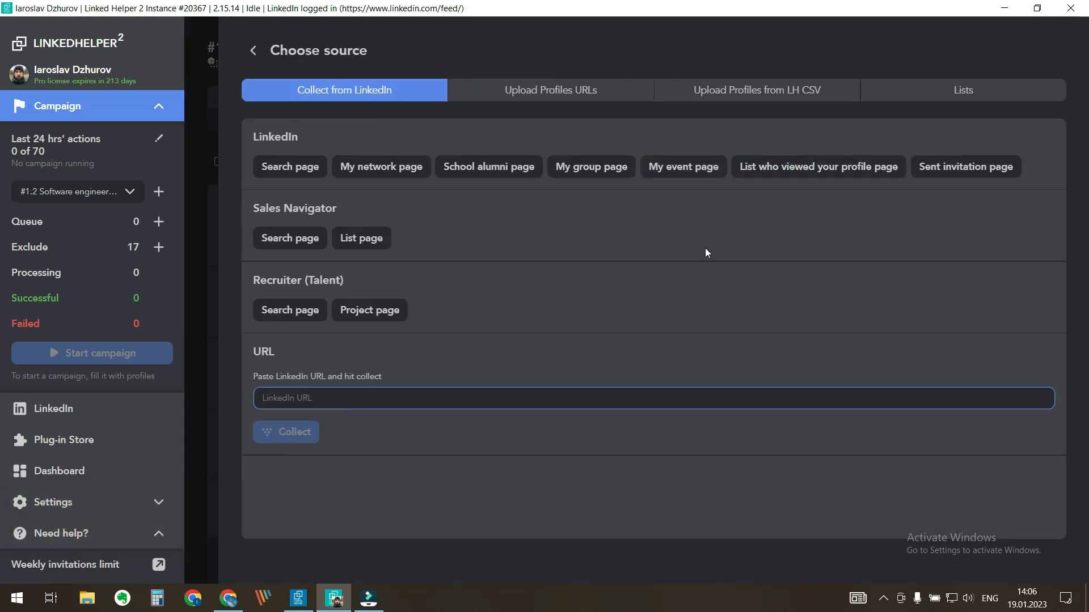
# Step: Add ten CRM profiles from page 7260 to the exclude list, raising it to 27
pyautogui.click(62, 440)
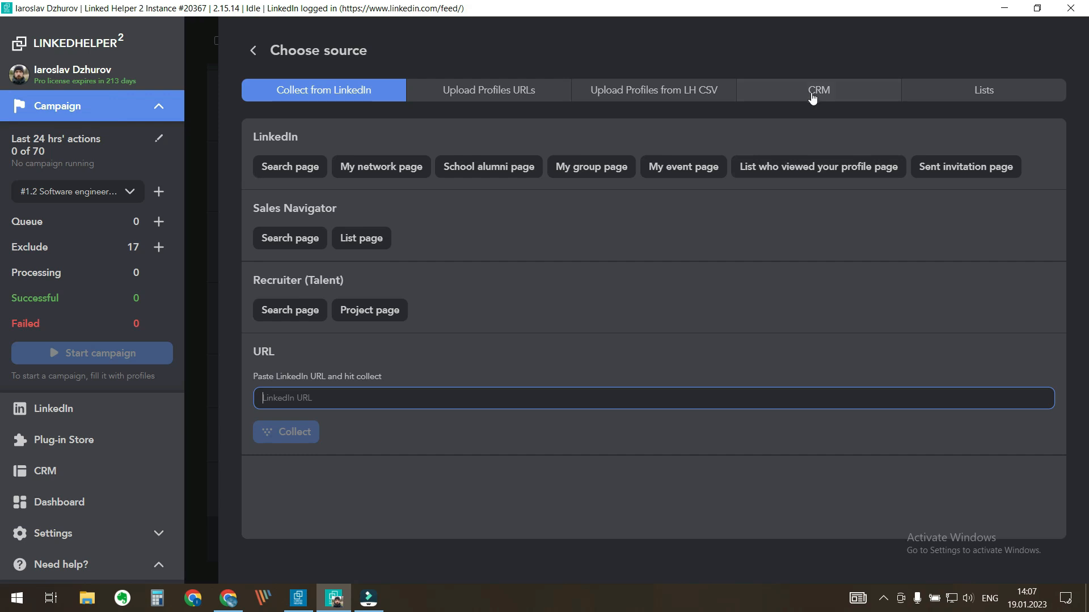
pyautogui.click(817, 89)
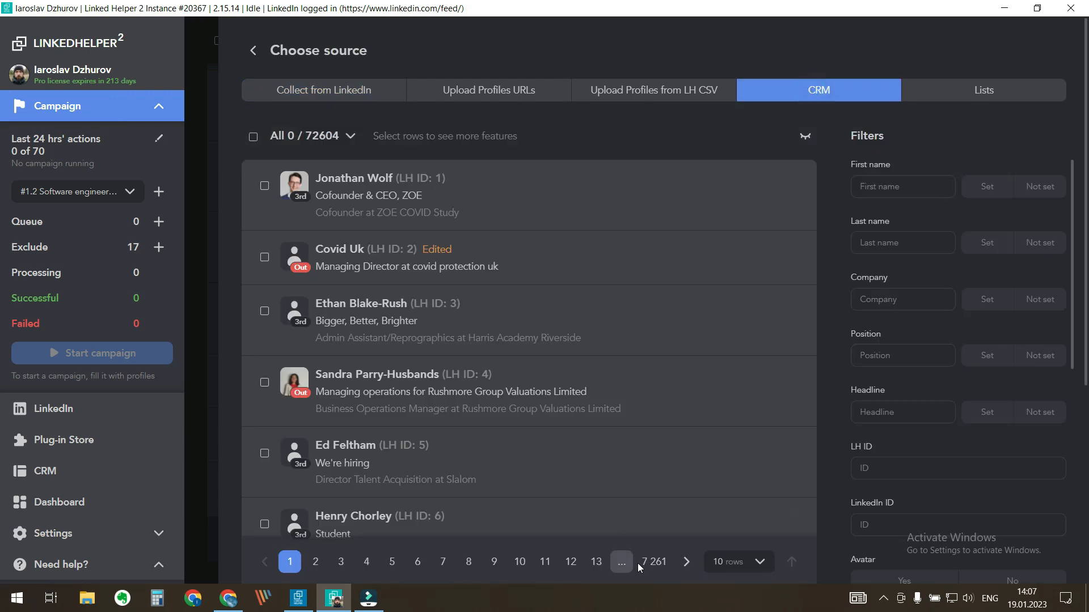
pyautogui.click(653, 562)
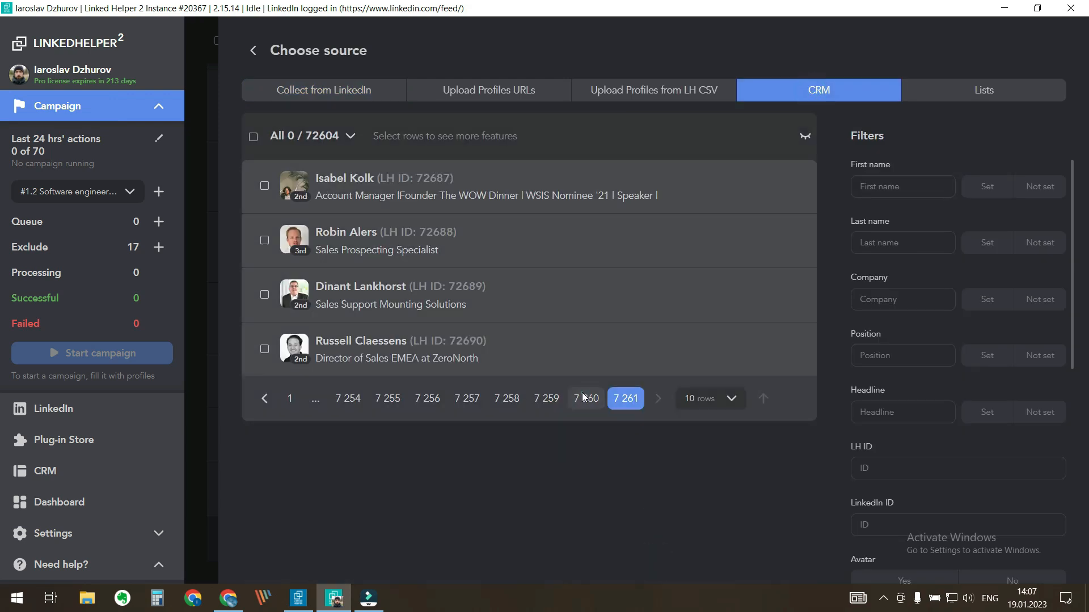
pyautogui.click(584, 398)
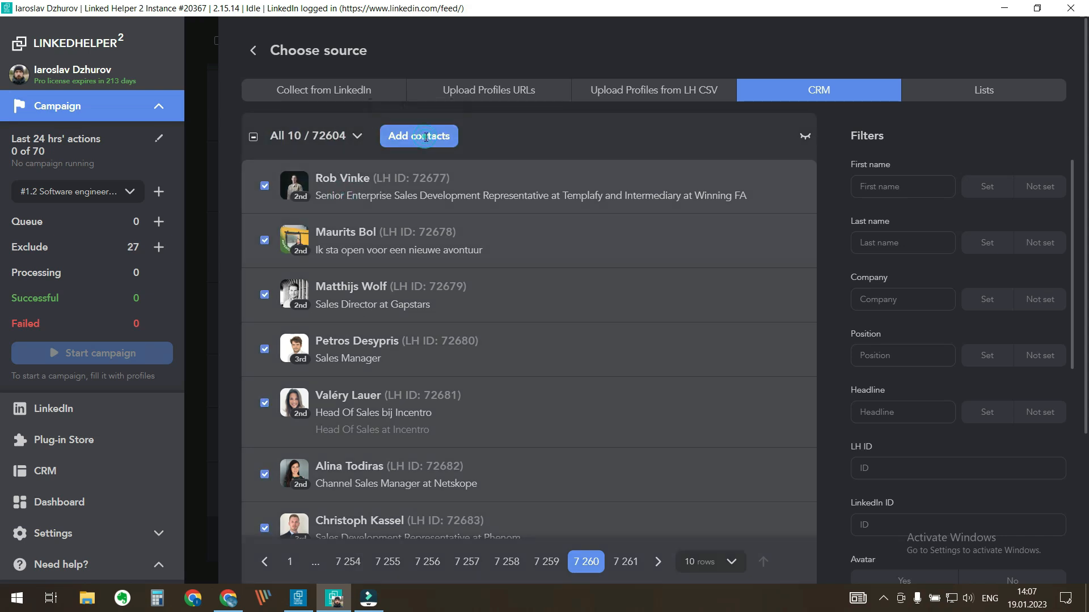
pyautogui.click(418, 135)
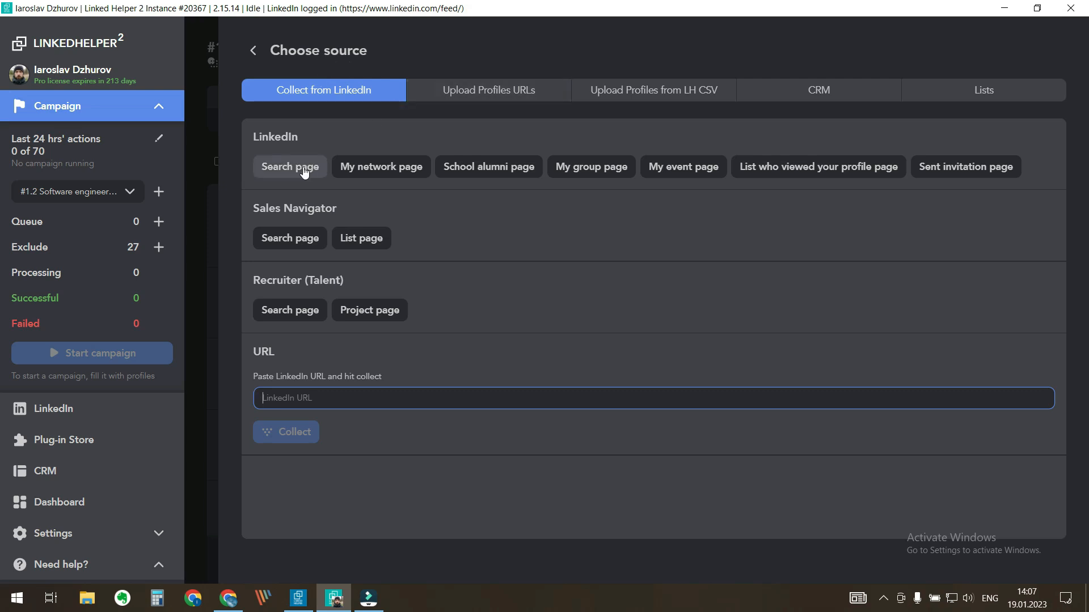
# Step: Start a LinkedIn people search limited to 2nd and 3rd+ connections
pyautogui.click(290, 167)
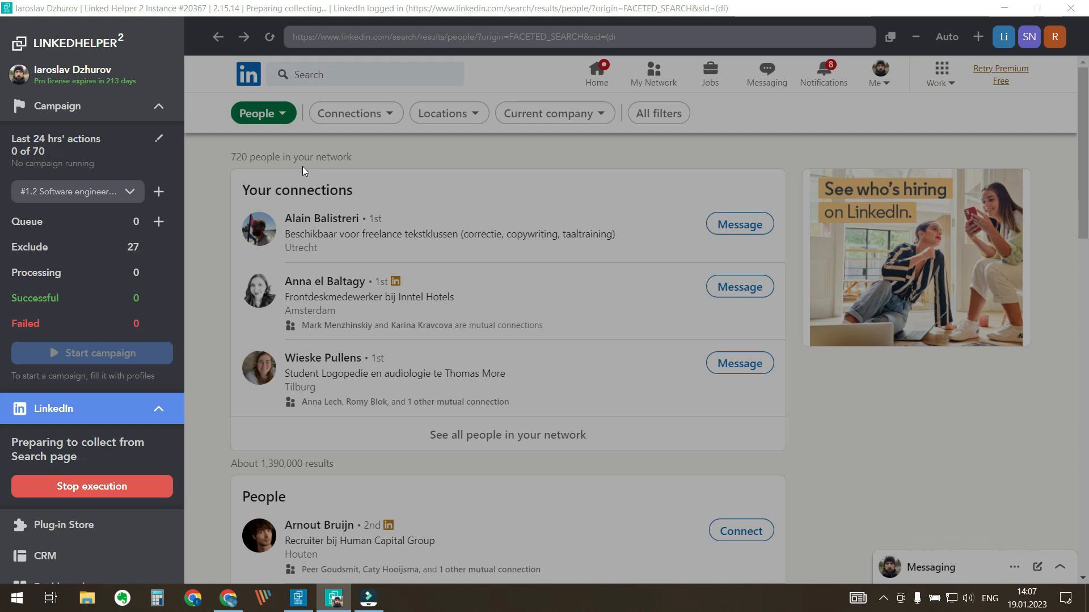
pyautogui.click(90, 486)
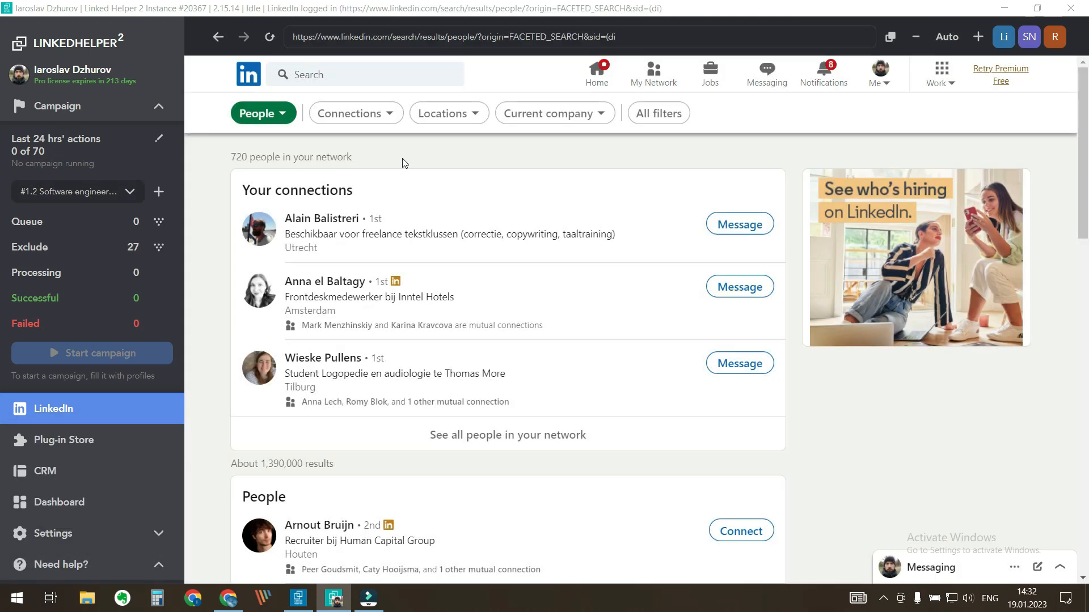
pyautogui.click(355, 112)
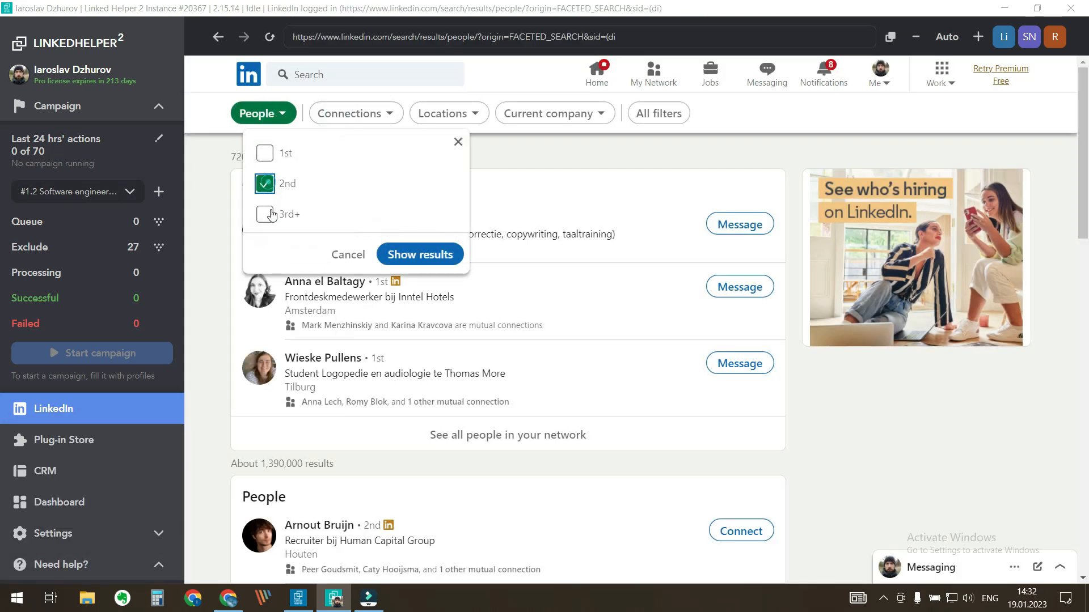
pyautogui.click(419, 254)
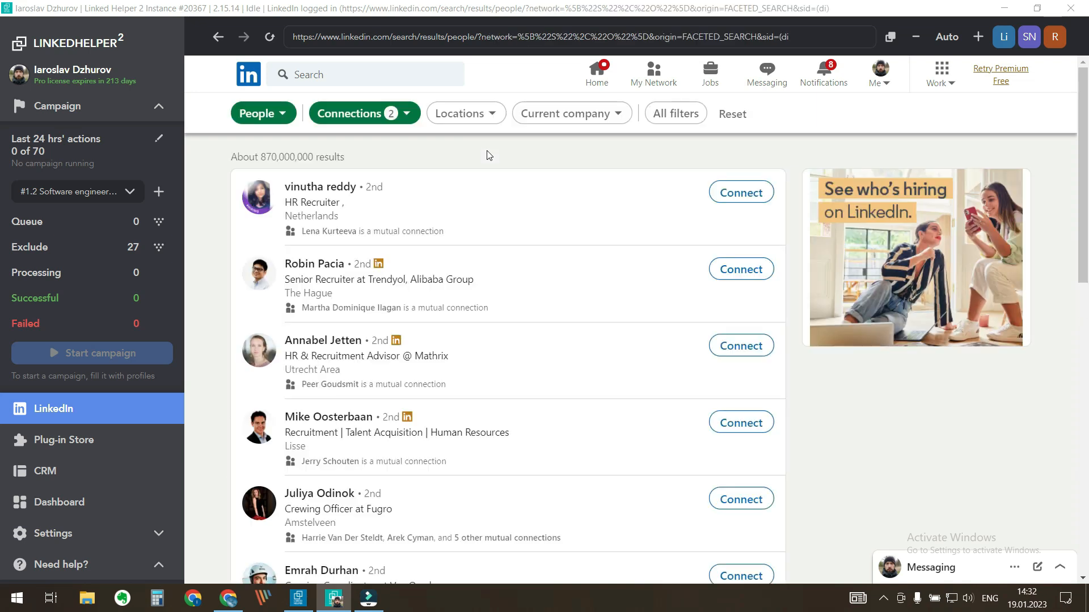
# Step: Filter to Germany and software engineers at Deutsche Bank, showing 227 results
pyautogui.click(460, 113)
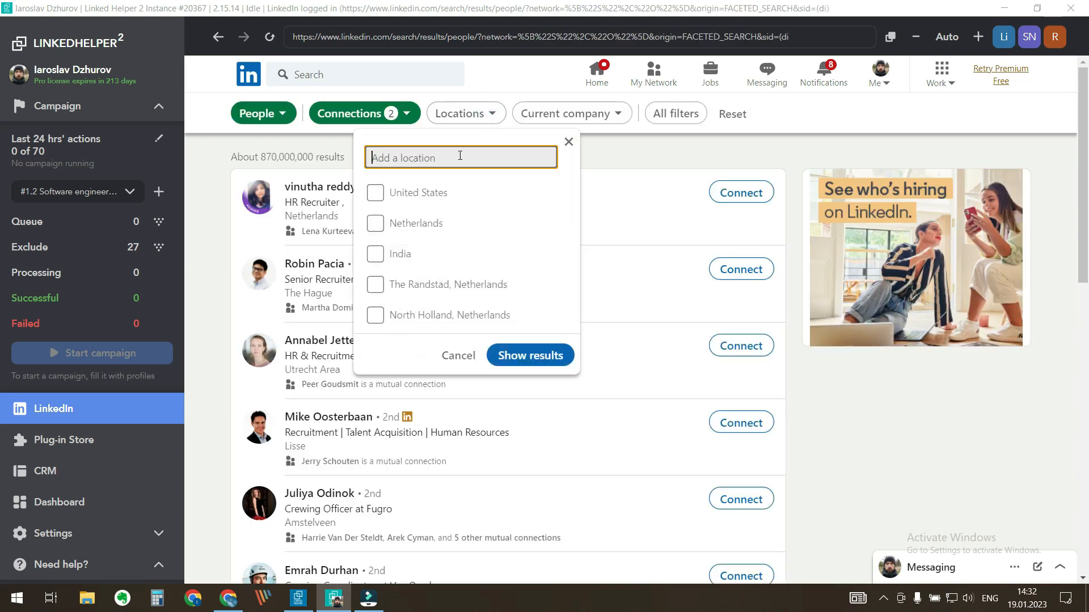
pyautogui.write('germa')
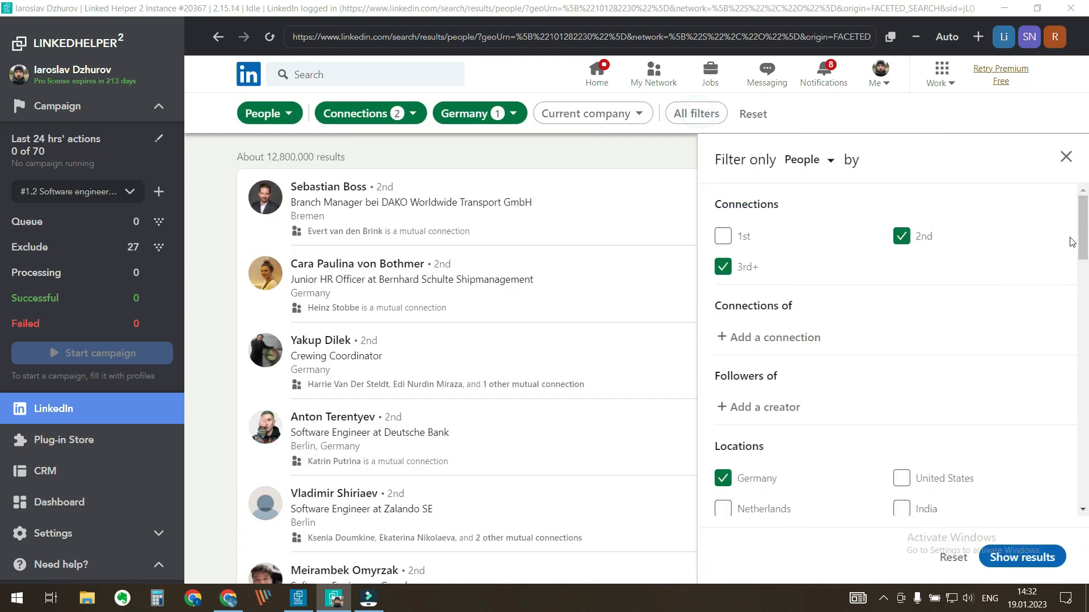
pyautogui.scroll(-3)
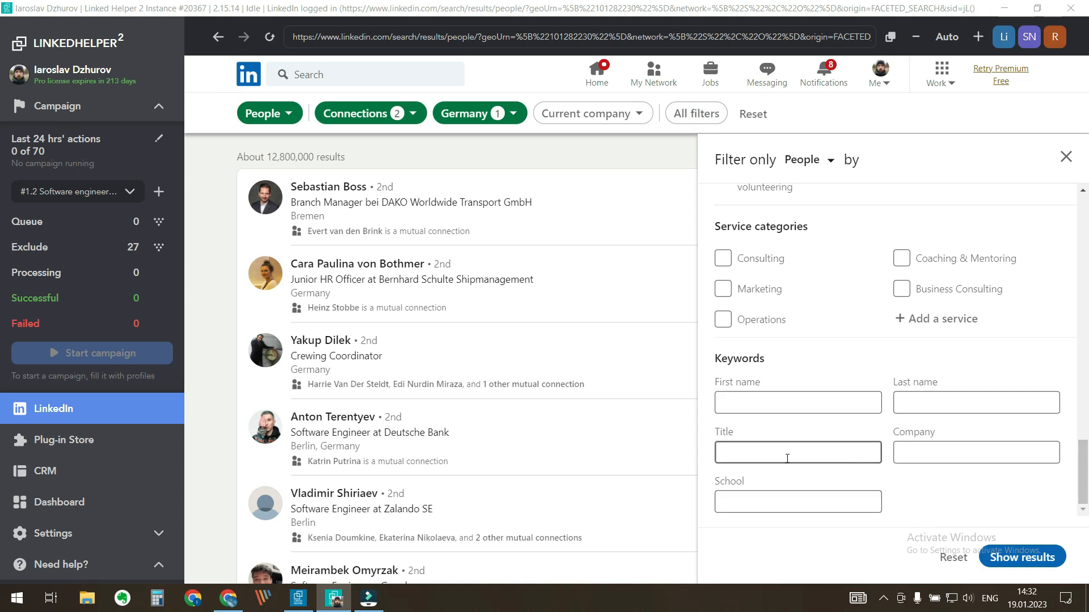
pyautogui.write('software engineer')
pyautogui.click(976, 453)
pyautogui.write('deutsche bank')
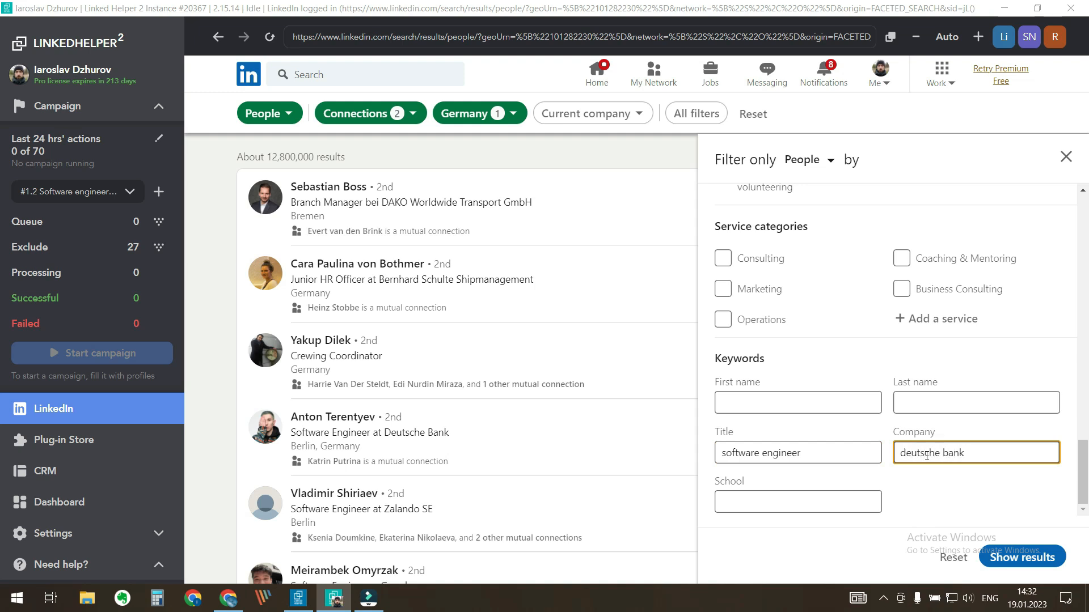
pyautogui.click(1021, 556)
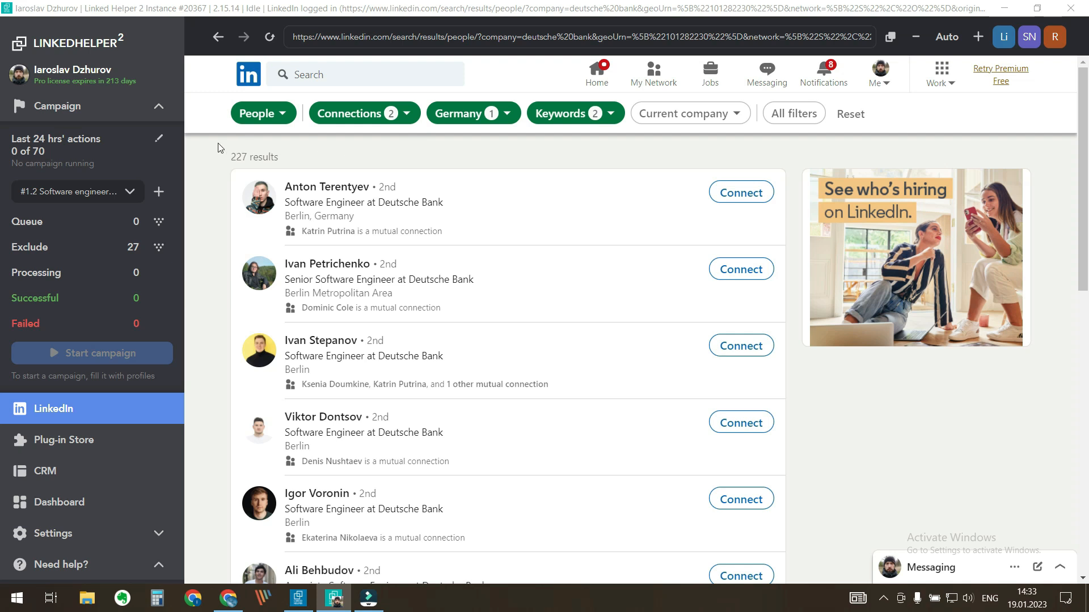
pyautogui.moveTo(192, 237)
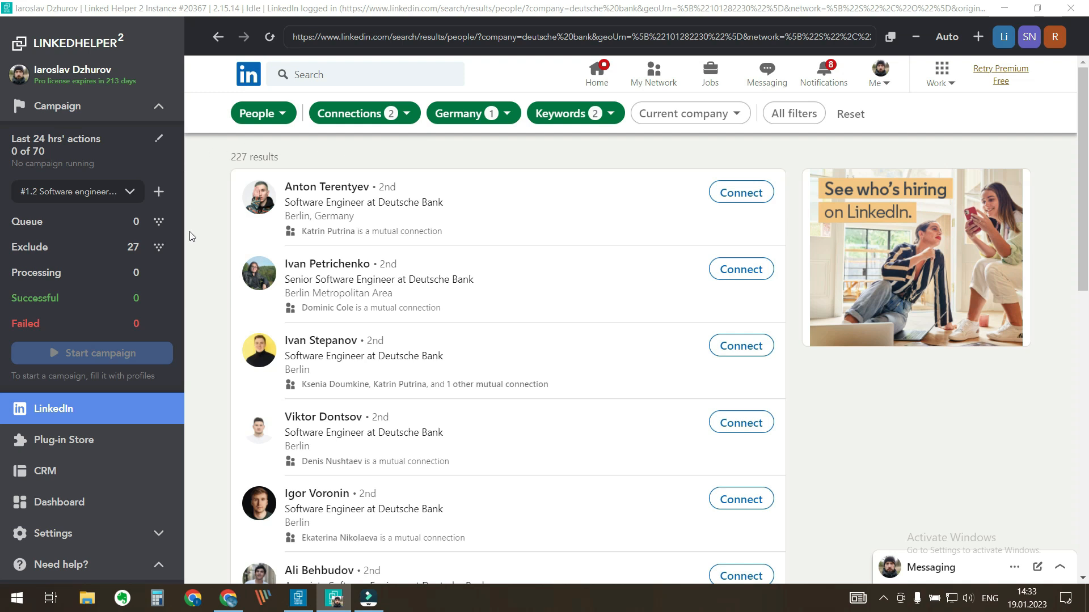
pyautogui.moveTo(220, 148)
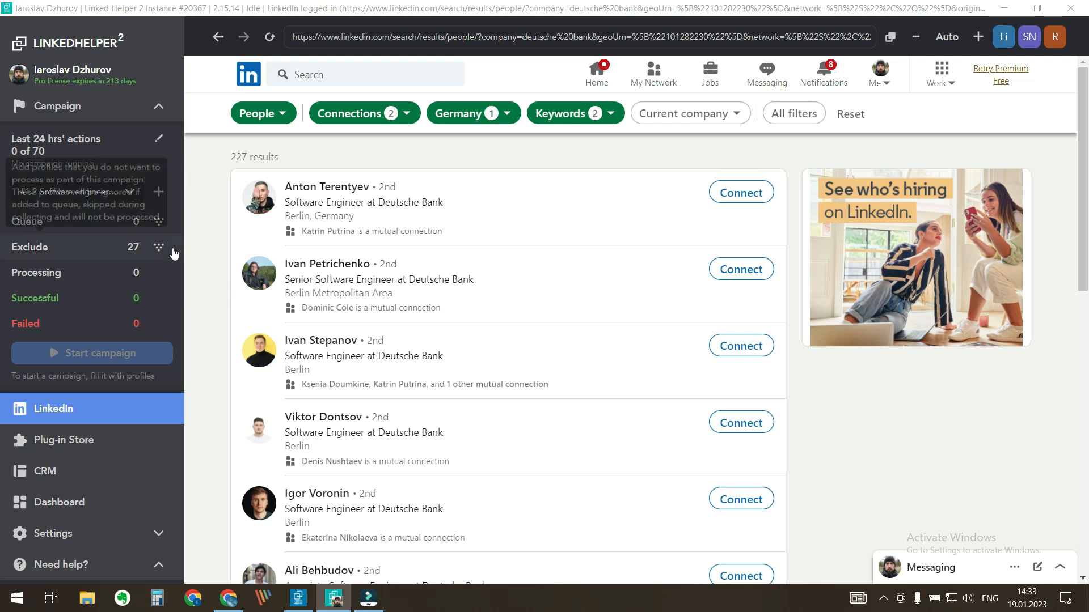
pyautogui.moveTo(159, 248)
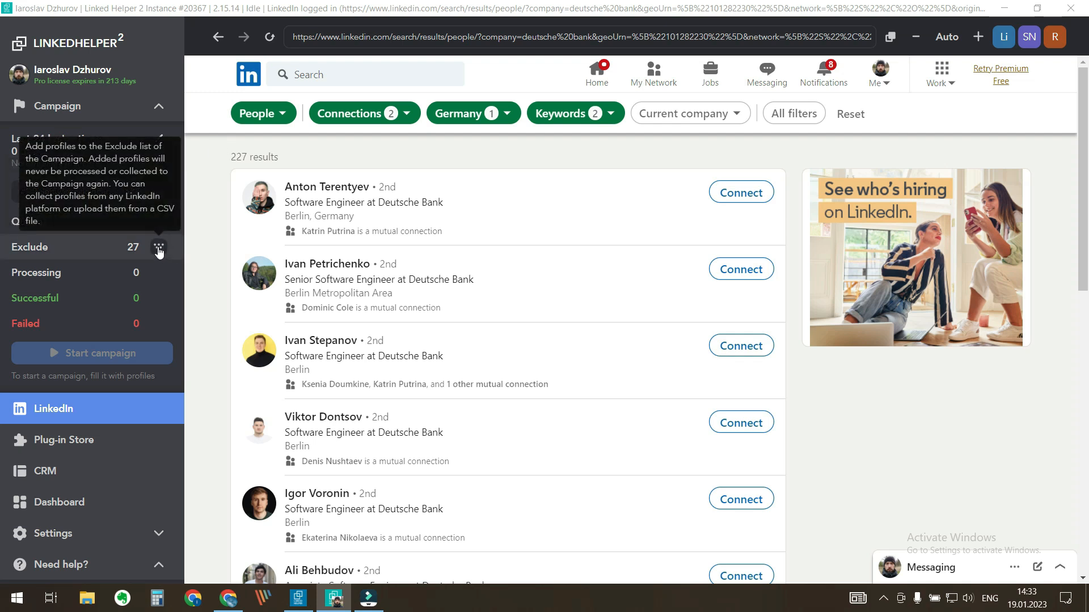
# Step: Collect the current Deutsche Bank search results as exclusions, adding 131 new profiles
pyautogui.click(158, 247)
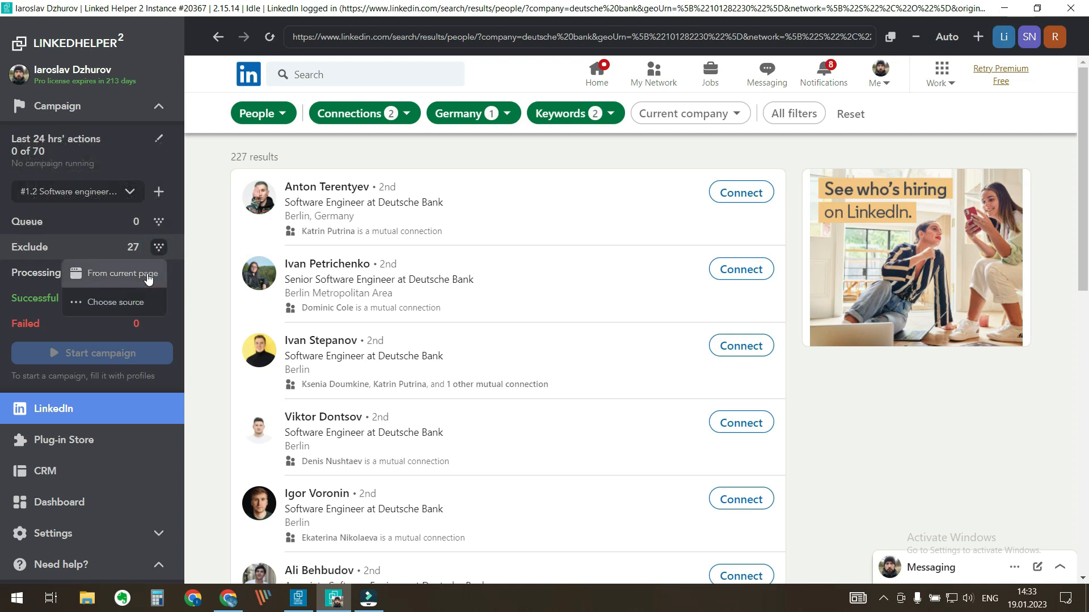
pyautogui.click(121, 273)
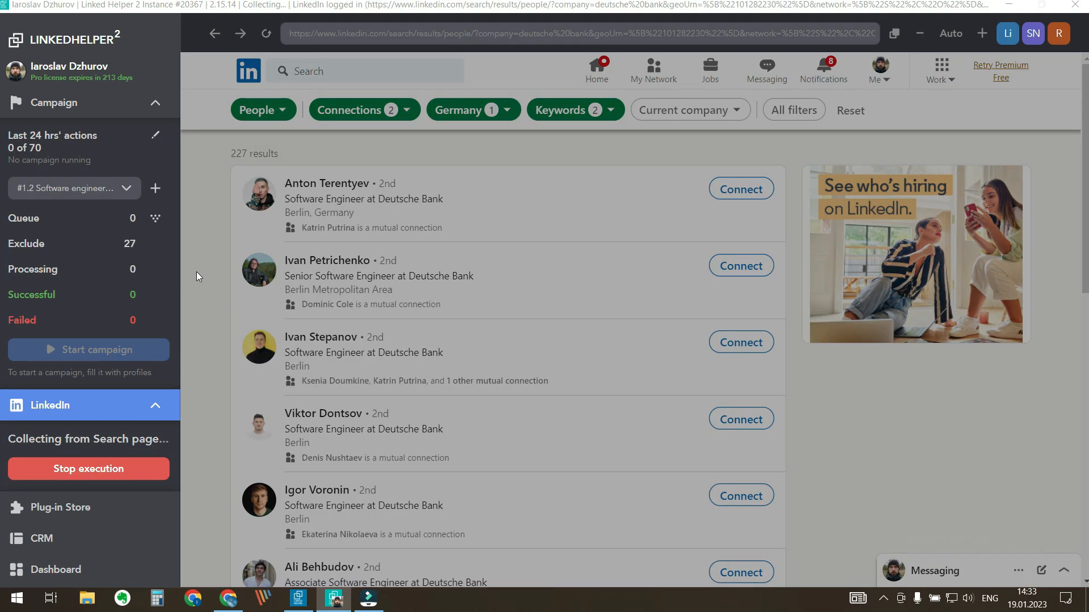
pyautogui.scroll(-3)
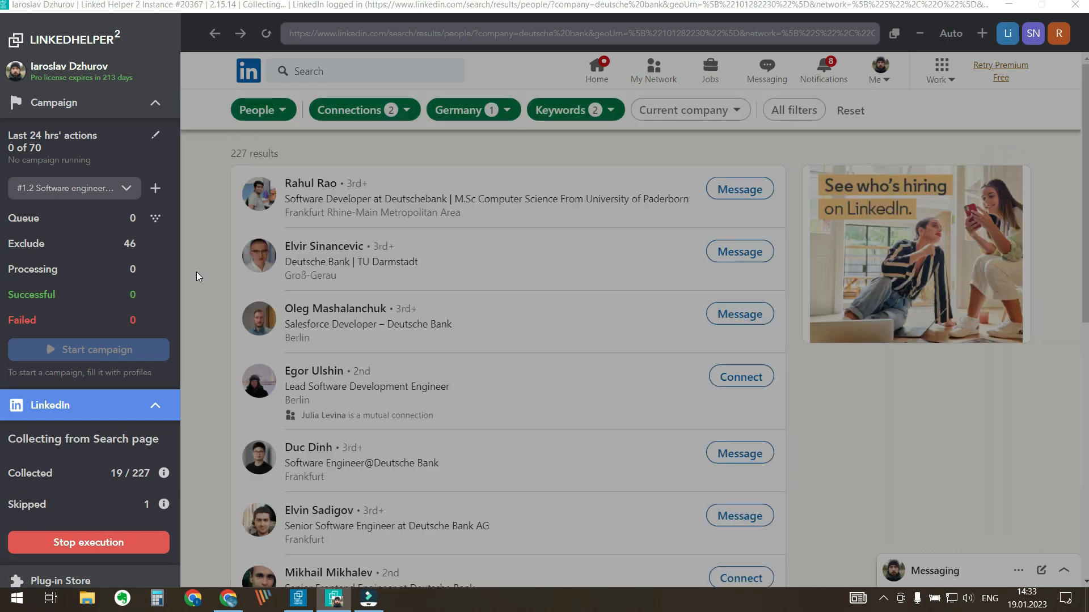
pyautogui.scroll(-3)
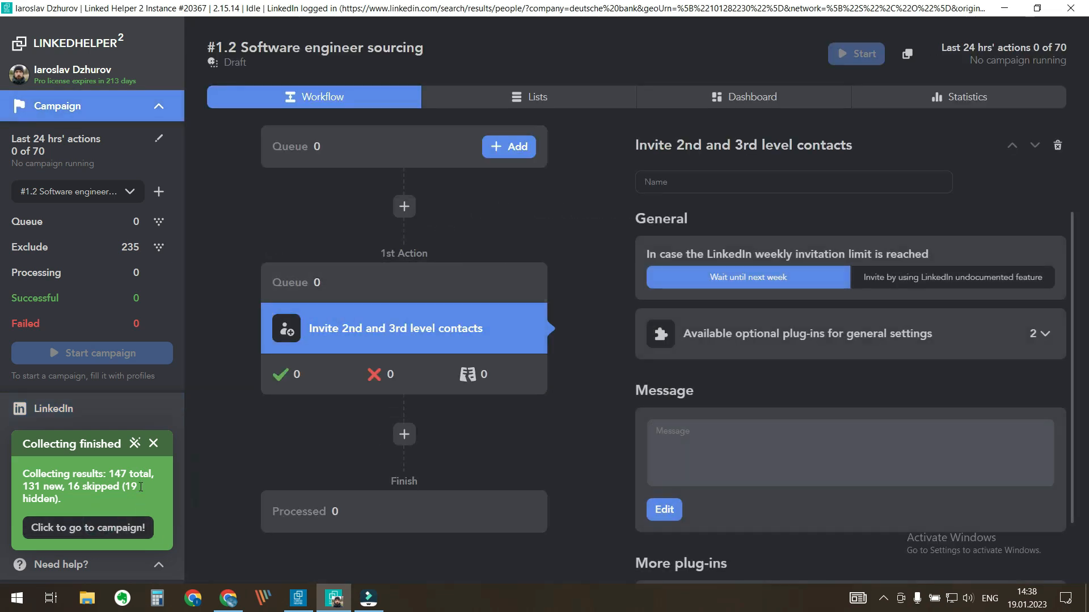
# Step: Show the campaign's exclude list with all 235 profiles across 24 pages
pyautogui.click(529, 97)
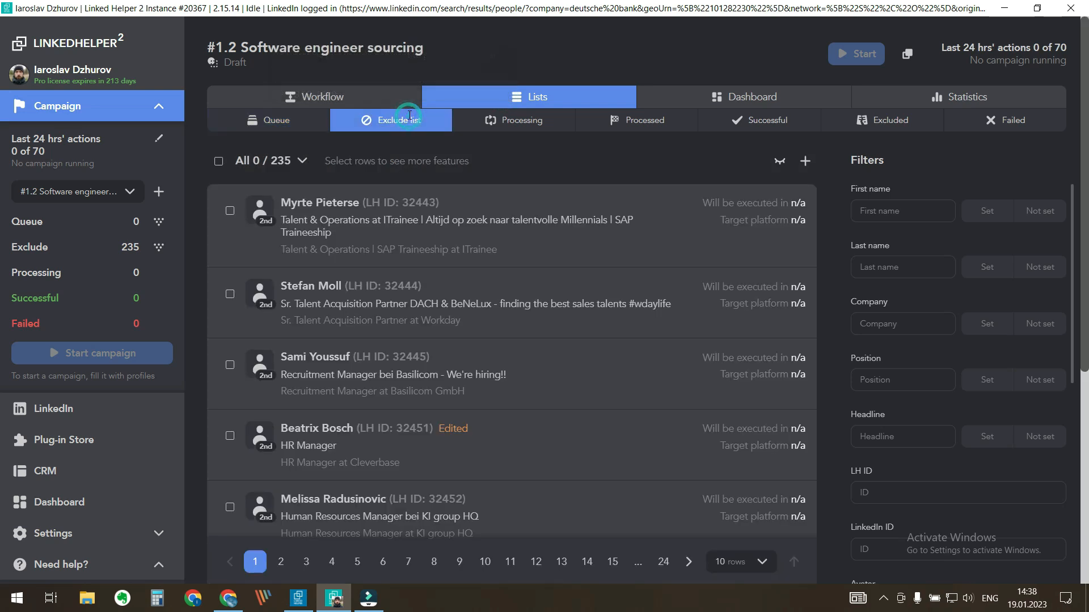
pyautogui.moveTo(468, 53)
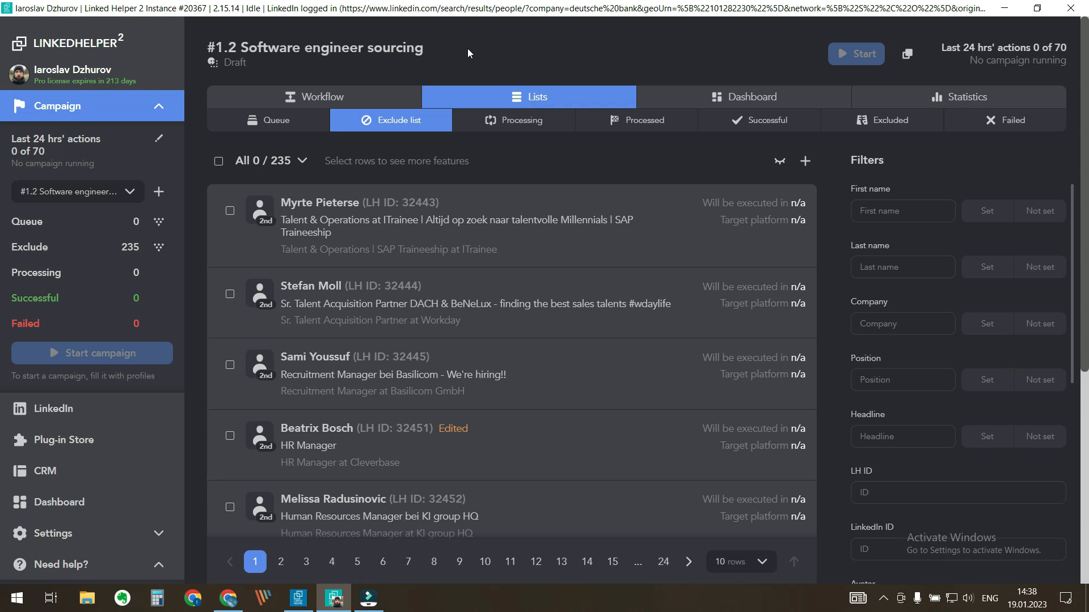
pyautogui.moveTo(123, 408)
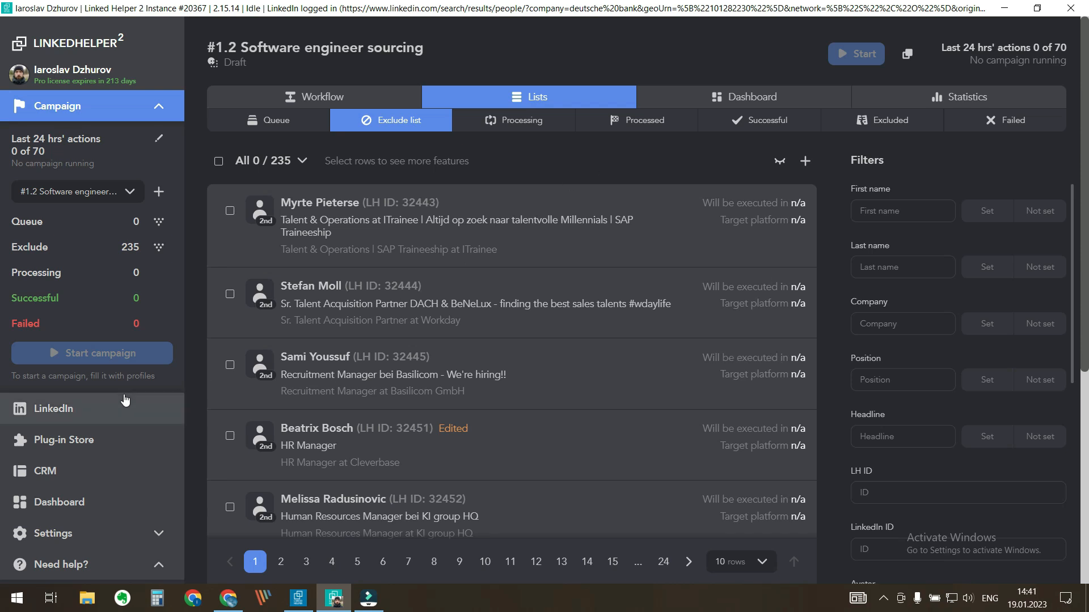
# Step: Rerun the LinkedIn search without the Deutsche Bank company keyword, showing ~56,000 software engineers in Germany
pyautogui.click(54, 408)
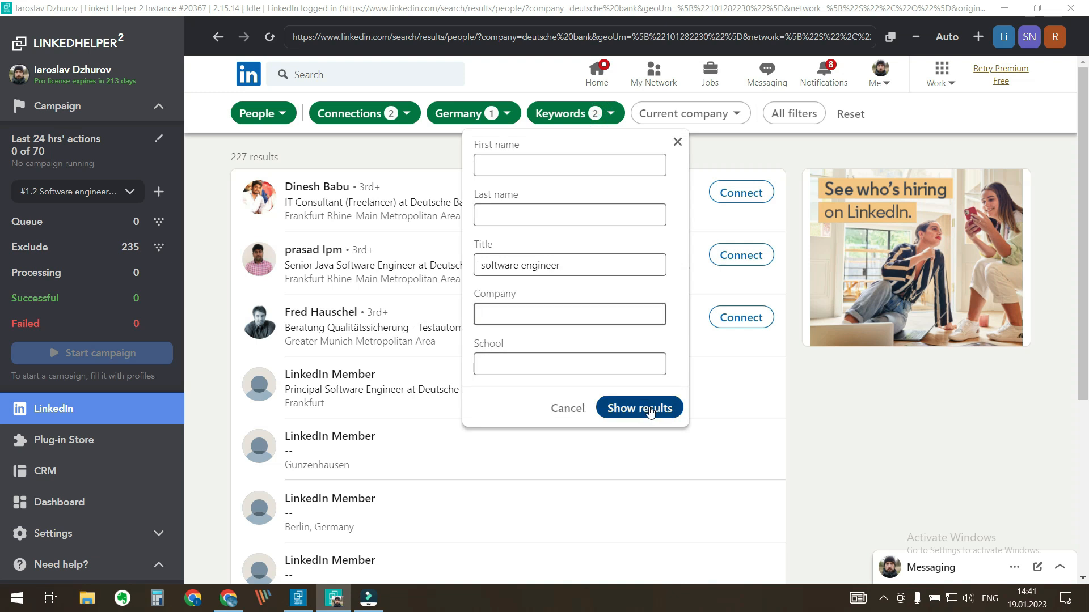
pyautogui.click(638, 408)
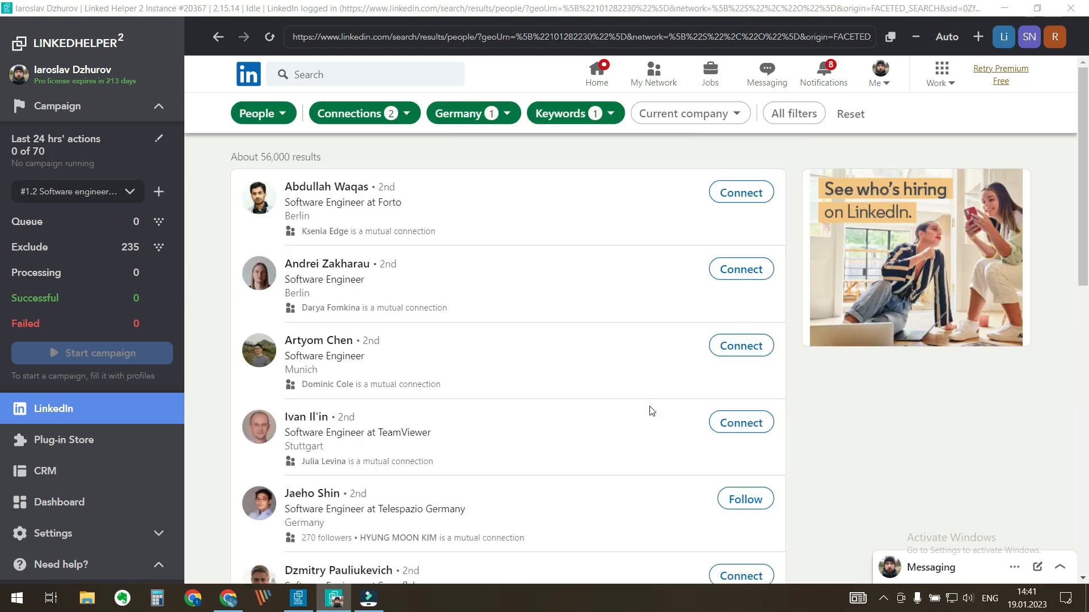
pyautogui.click(158, 221)
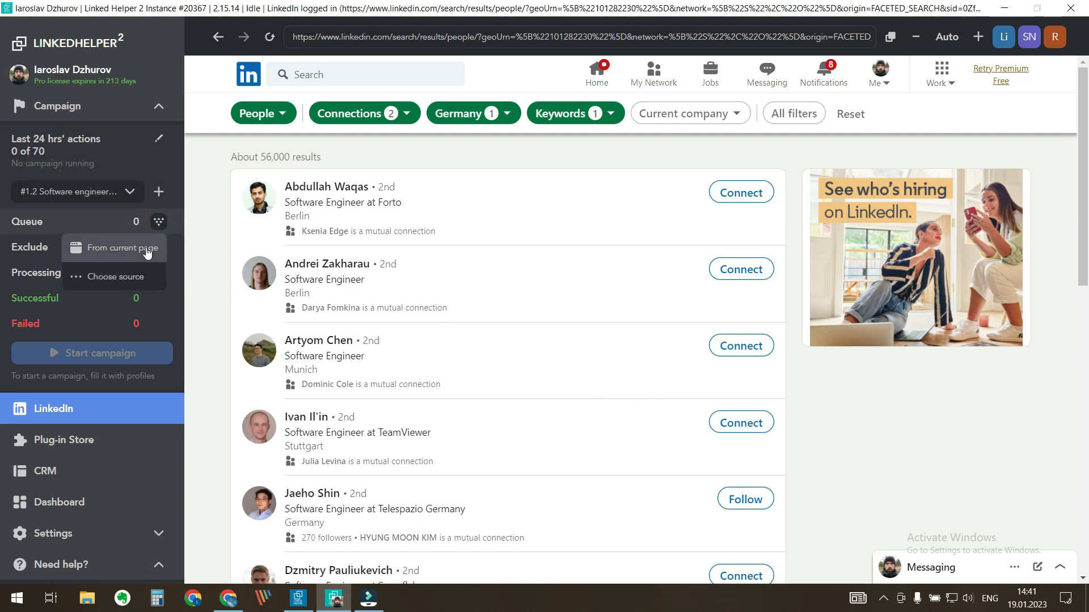
# Step: Collect profiles from the current 56,000-result search page into the campaign queue
pyautogui.click(121, 248)
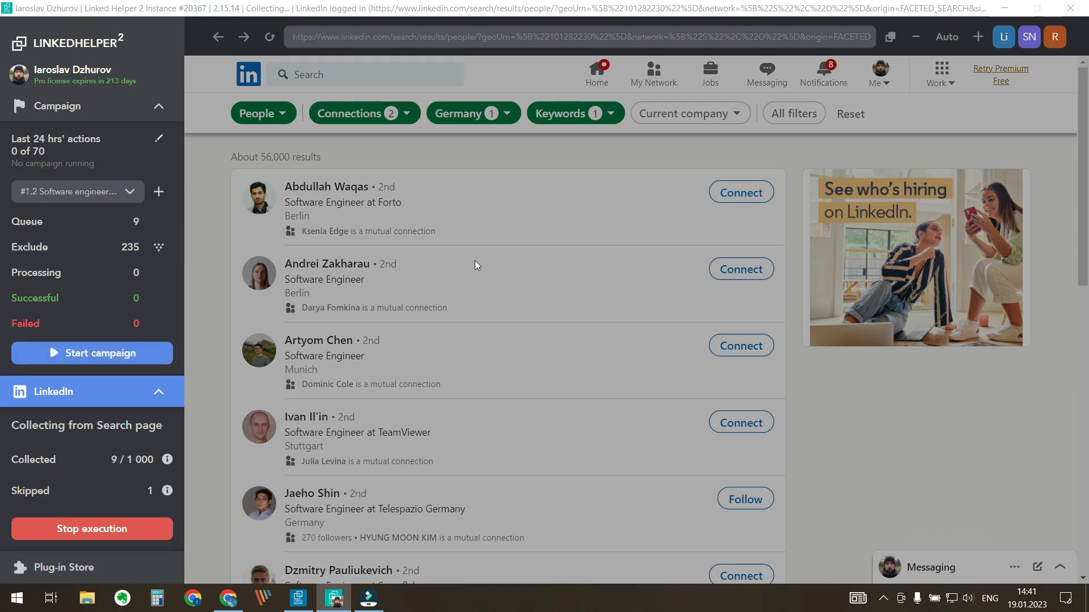
pyautogui.scroll(-3)
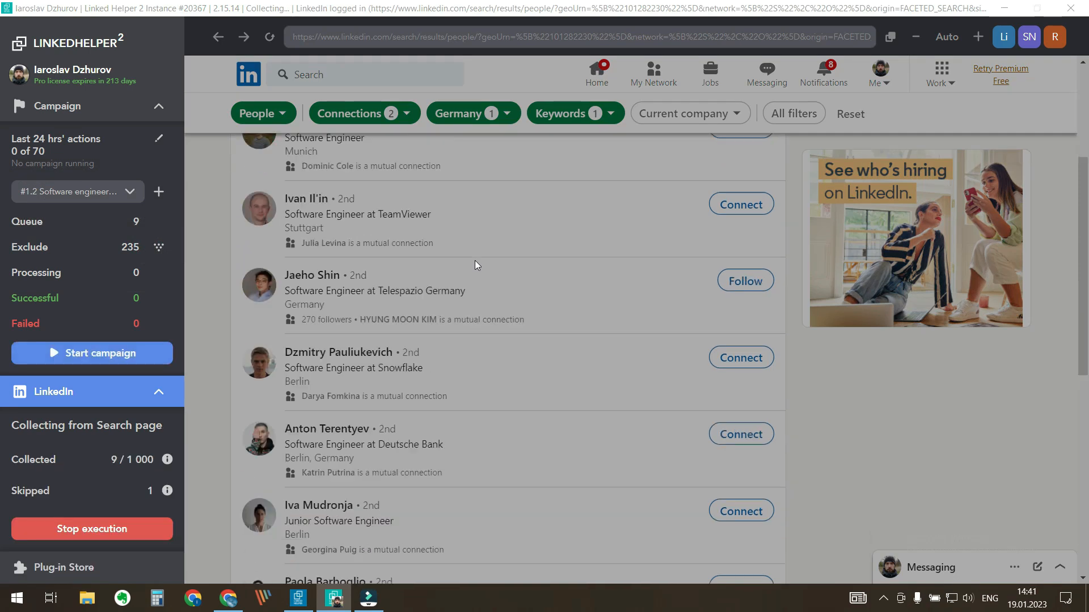